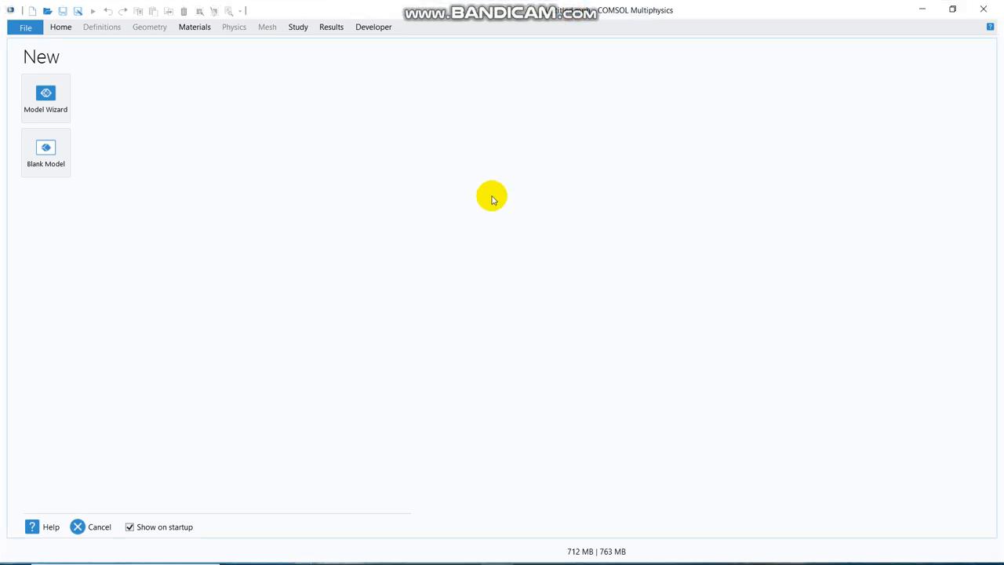
# - Start a new model through the Model Wizard, reaching the space dimension choice
pyautogui.click(45, 97)
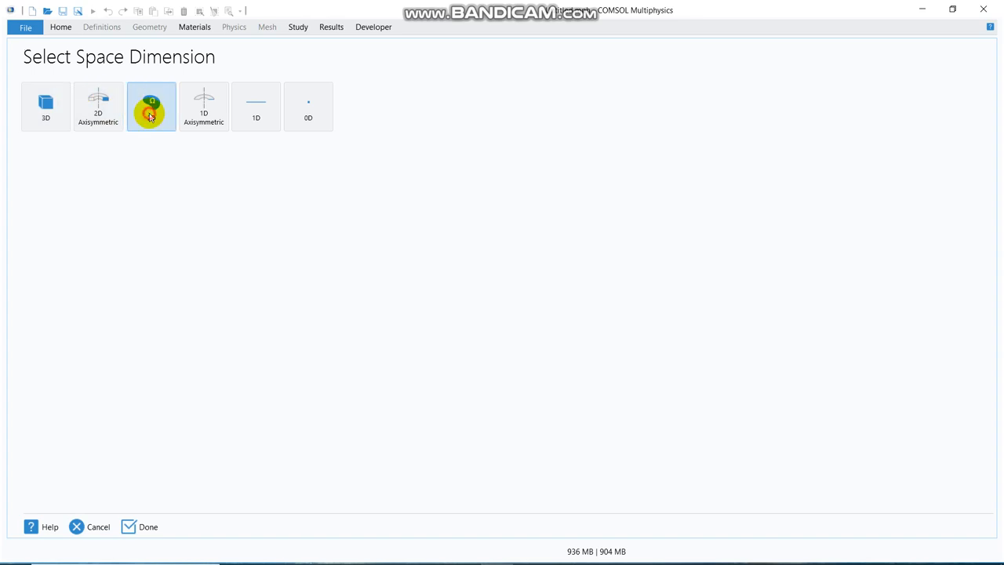
# - Choose 2D as the model's space dimension
pyautogui.click(151, 107)
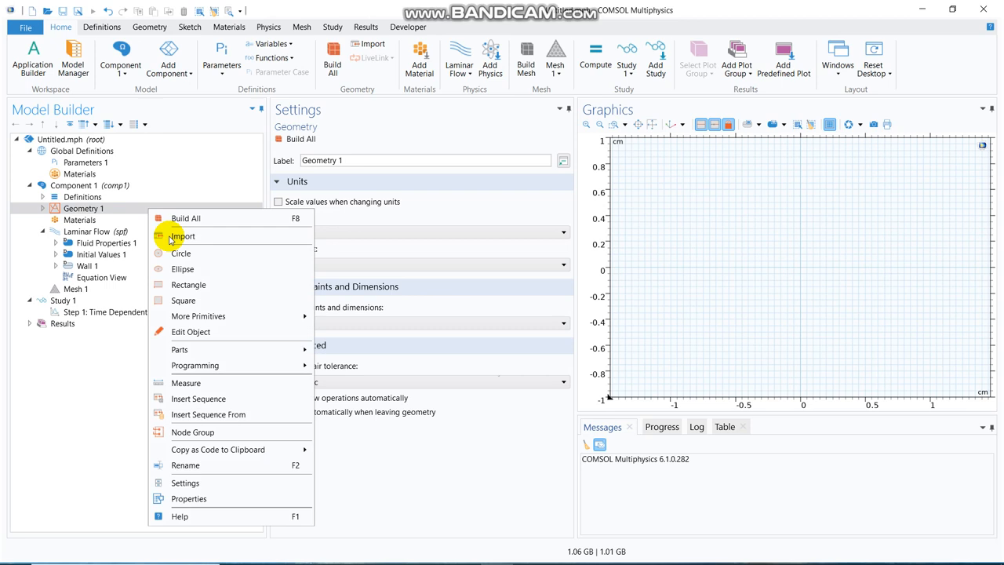
# - Add a 10 cm by 2 cm rectangle to Geometry 1 and go to the component's Materials
pyautogui.click(188, 286)
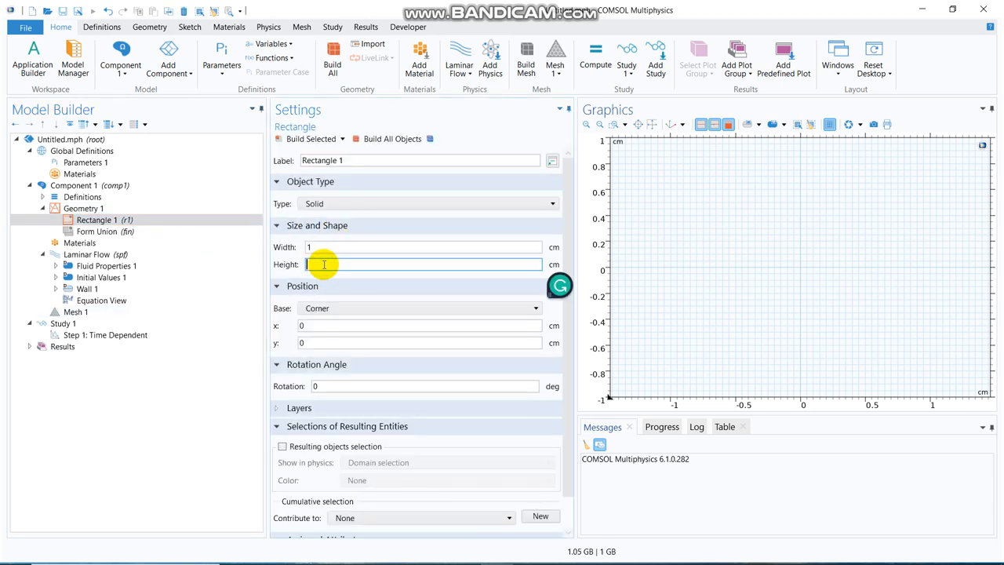
pyautogui.write('2')
pyautogui.click(422, 247)
pyautogui.write('0')
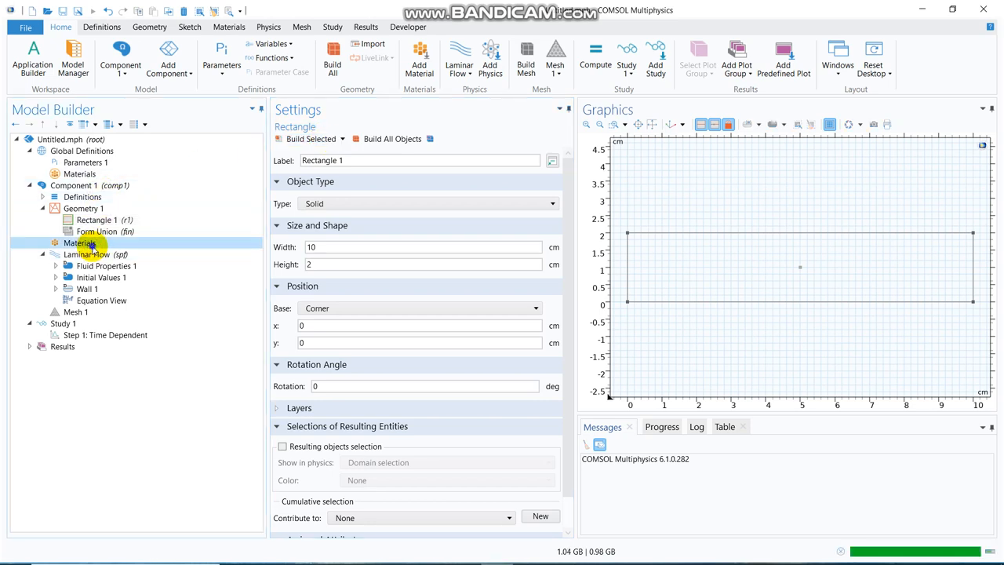
pyautogui.click(78, 241)
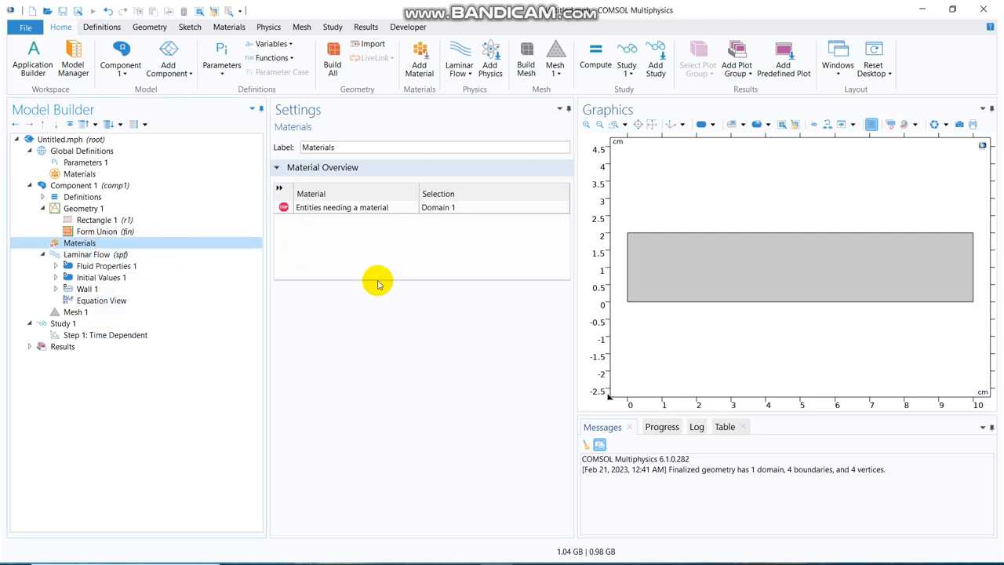
# - Search the material library for 'water' and assign H2O (water) [liquid] to the channel
pyautogui.click(419, 56)
pyautogui.write('w')
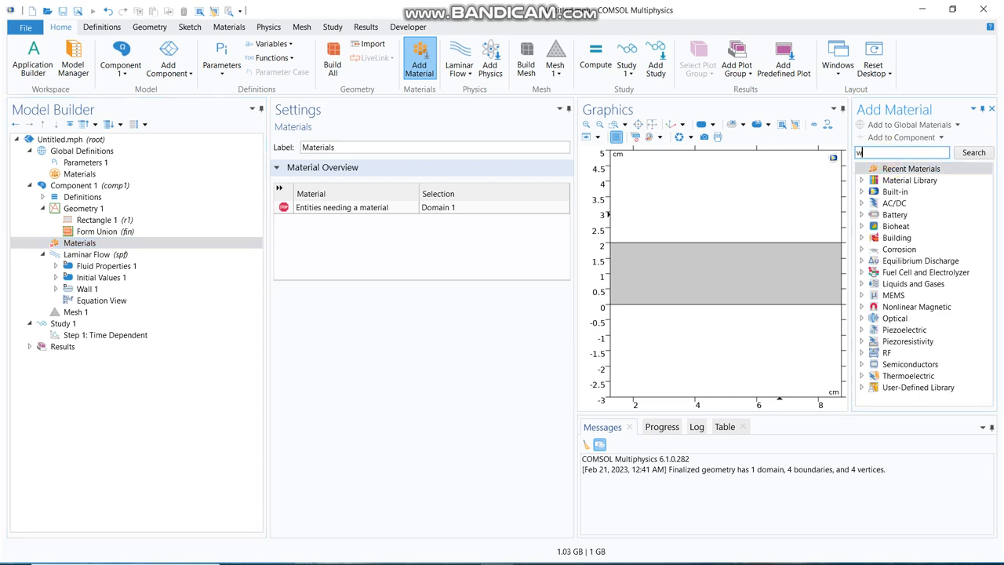
pyautogui.write('ater')
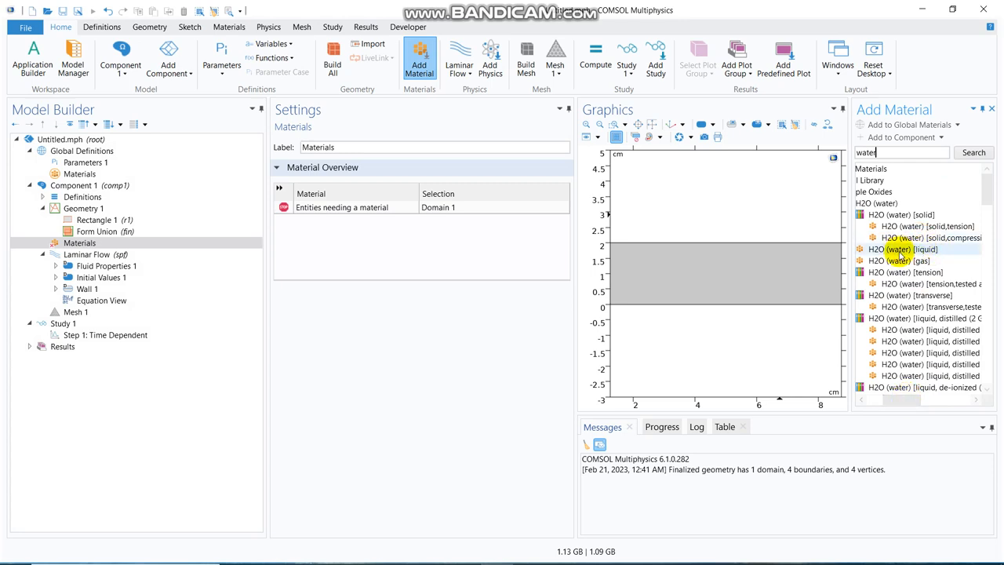
pyautogui.doubleClick(902, 248)
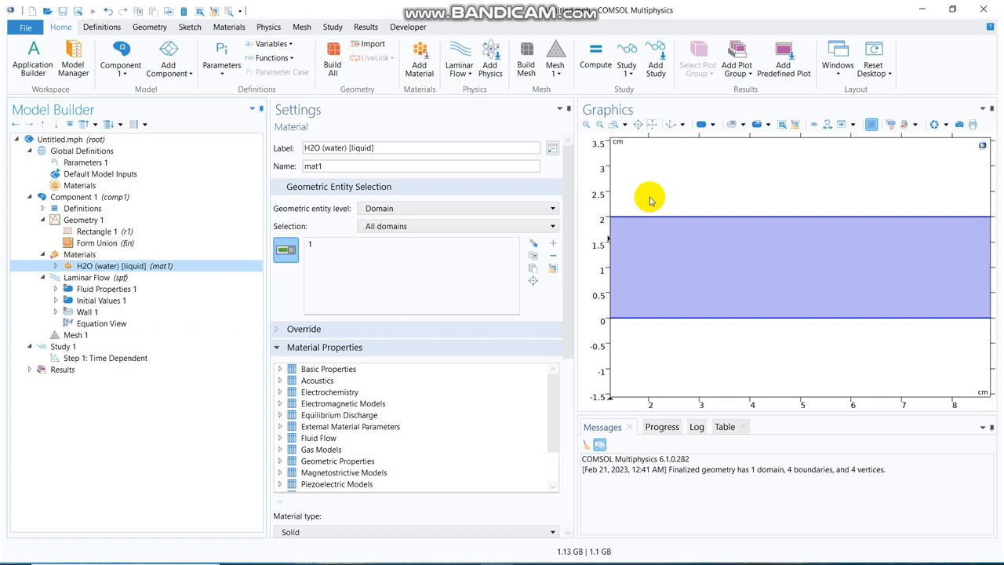
pyautogui.click(86, 276)
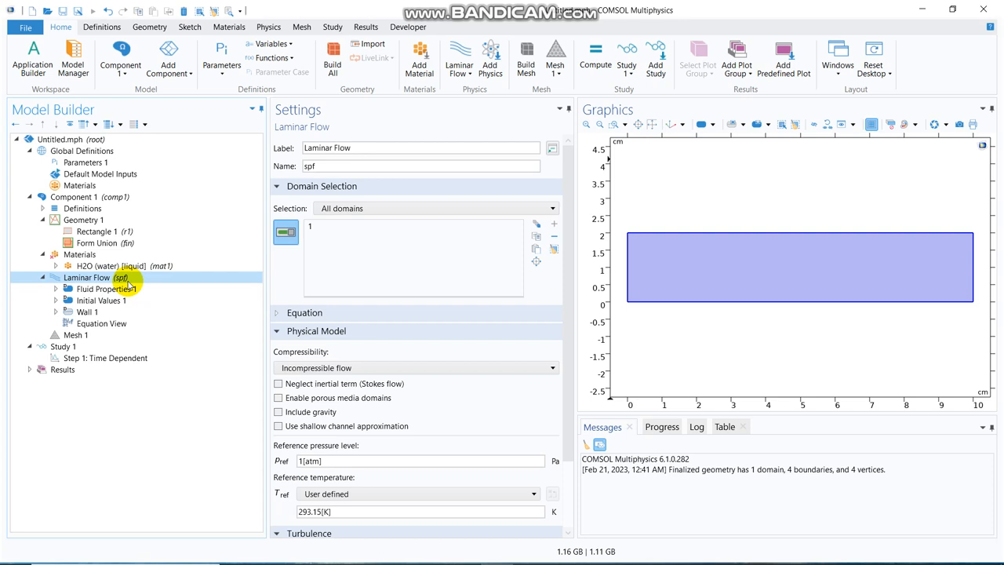
# - Add Inlet 1 on the left edge (boundary 1) with Pressure condition p0 = 5 Pa
pyautogui.click(304, 312)
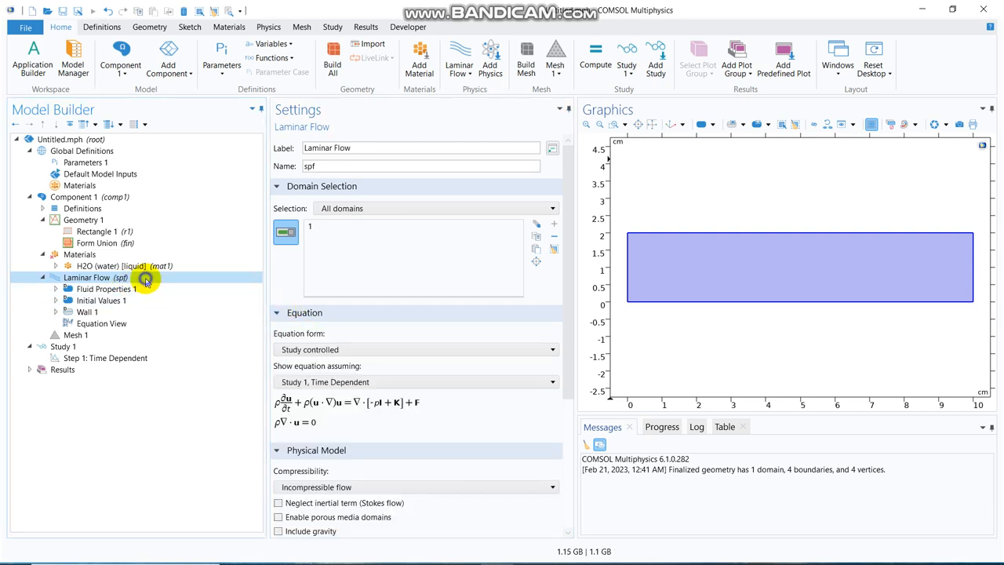
pyautogui.rightClick(145, 276)
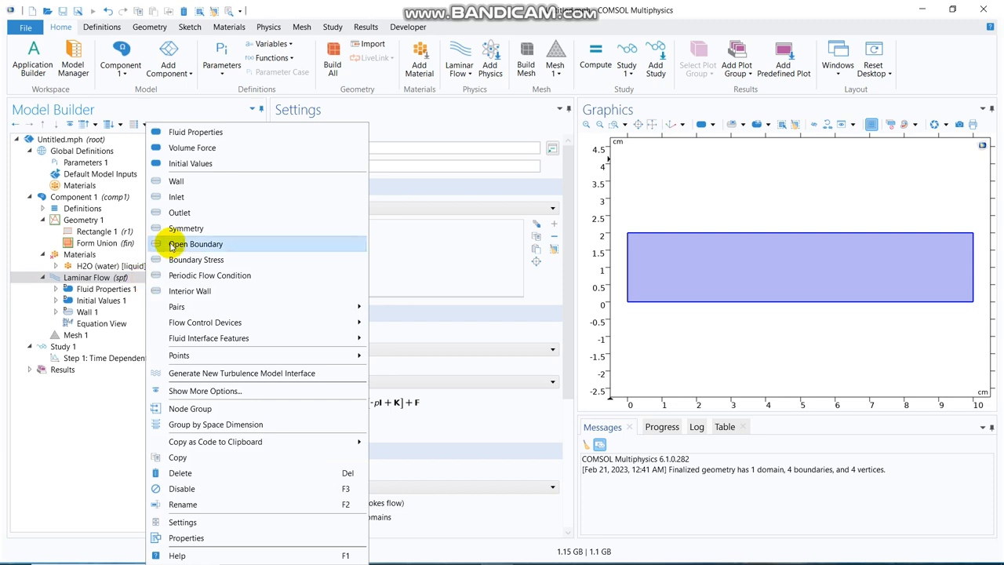
pyautogui.click(176, 196)
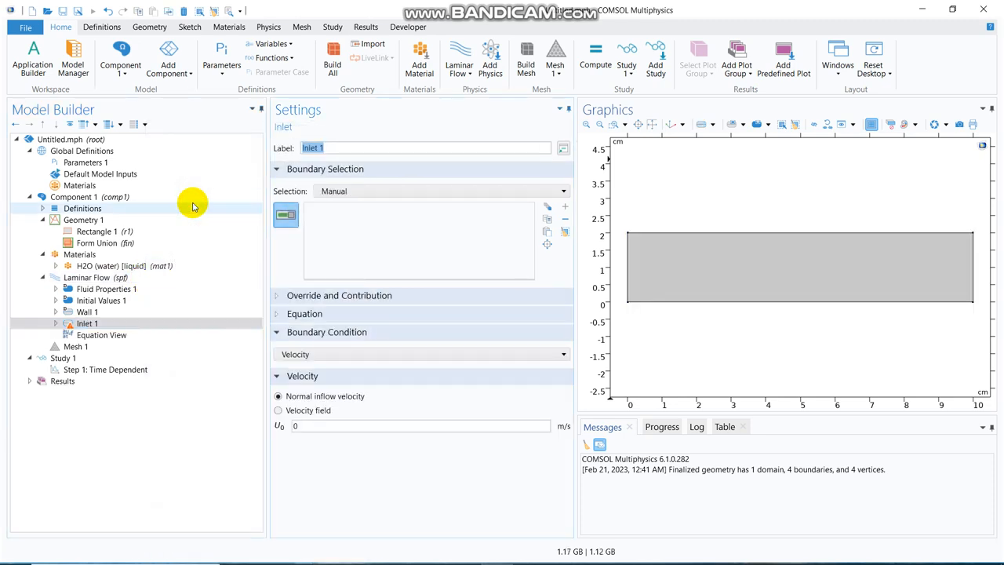
pyautogui.click(627, 267)
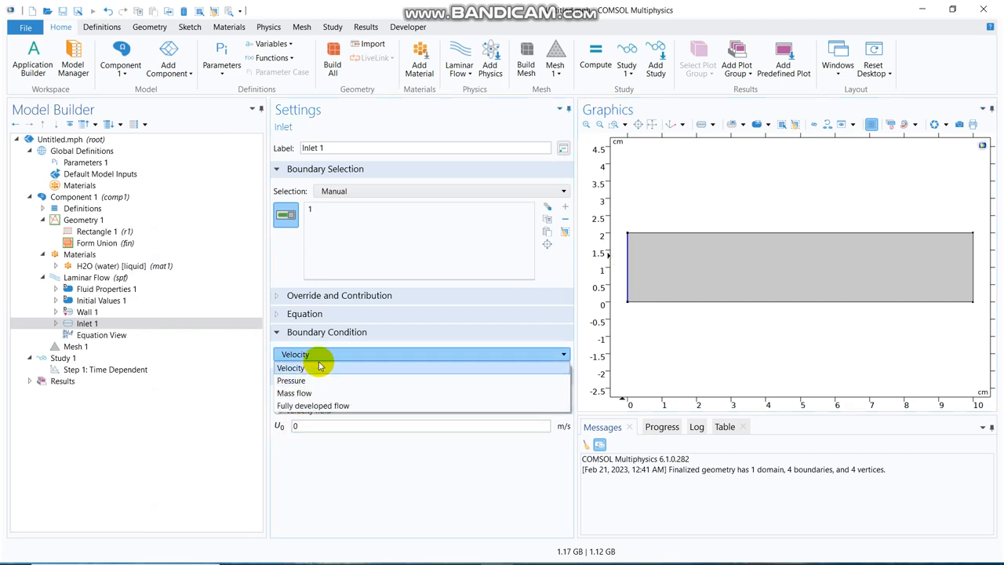
pyautogui.click(292, 381)
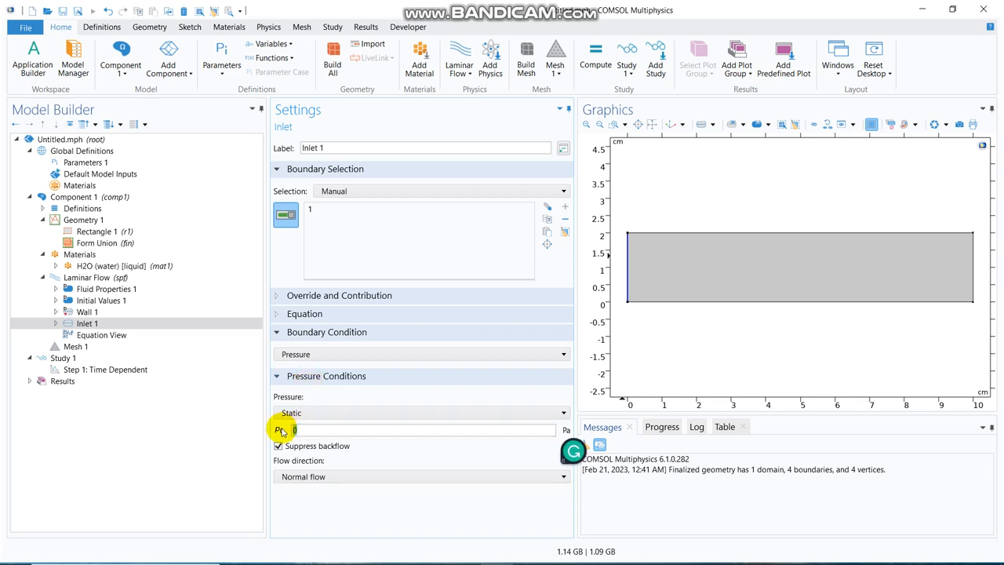
pyautogui.write('5')
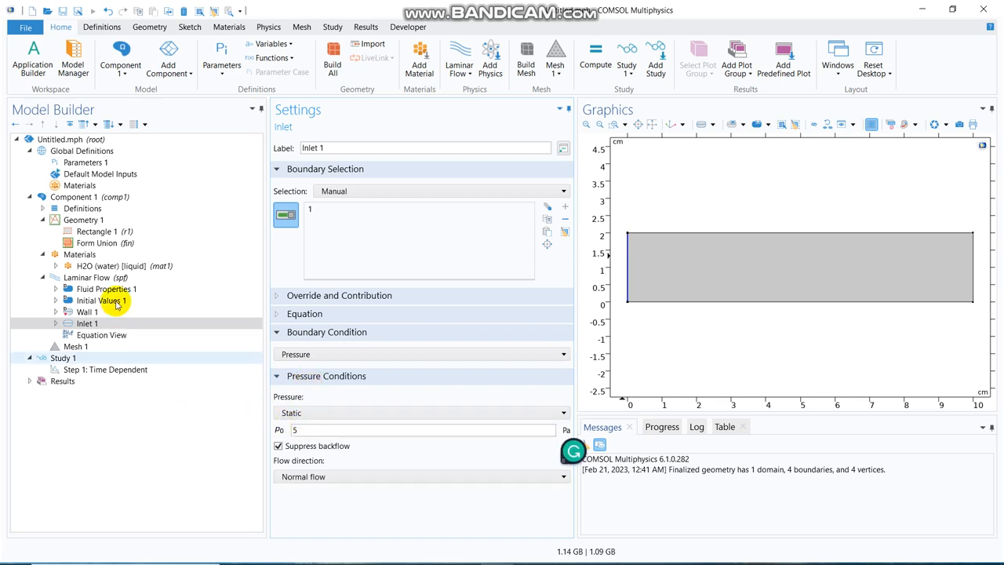
pyautogui.click(92, 276)
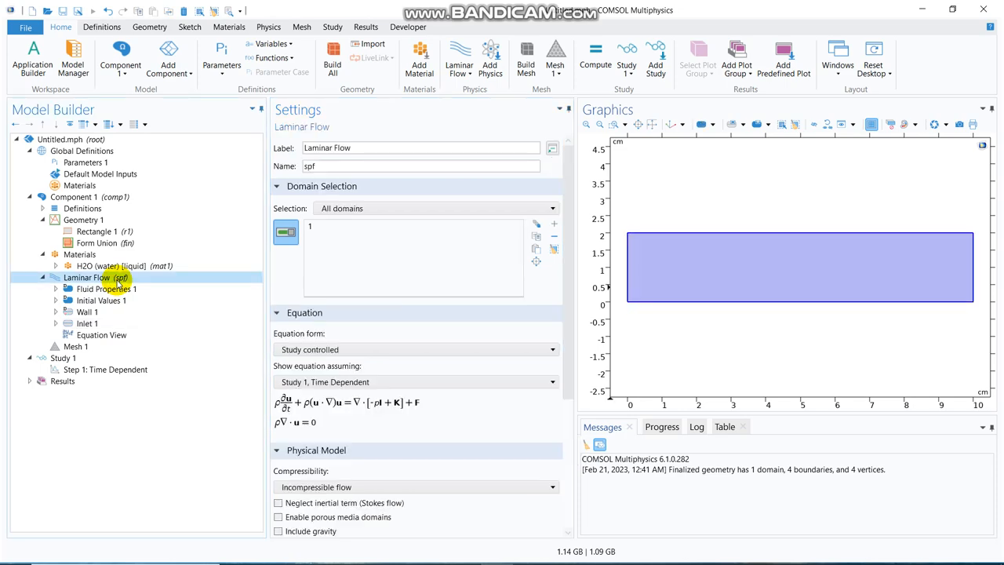
# - Add Outlet 1 on the right edge (boundary 4) with Pressure p0 = 0 Pa
pyautogui.rightClick(87, 276)
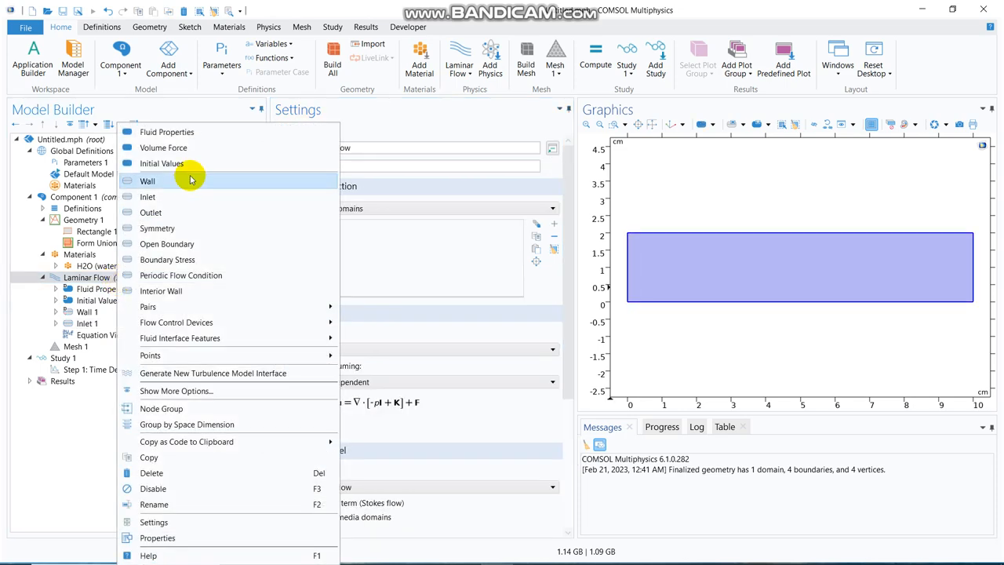
pyautogui.click(151, 212)
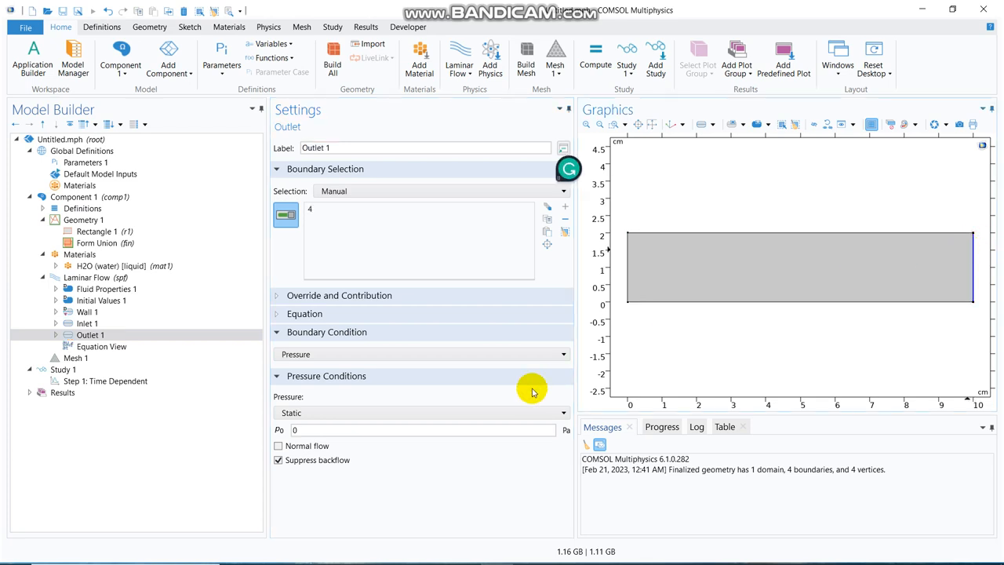
pyautogui.moveTo(126, 473)
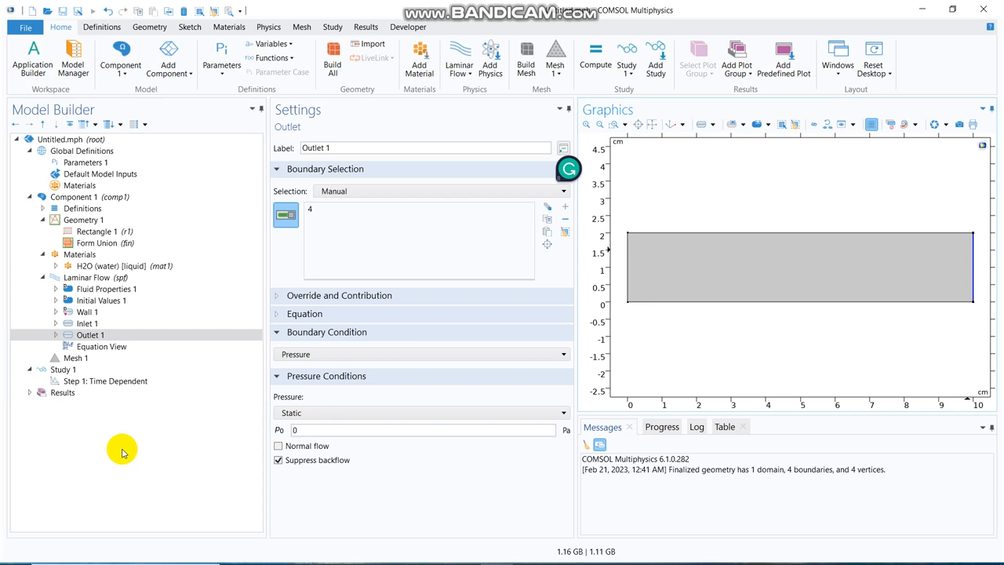
pyautogui.click(76, 358)
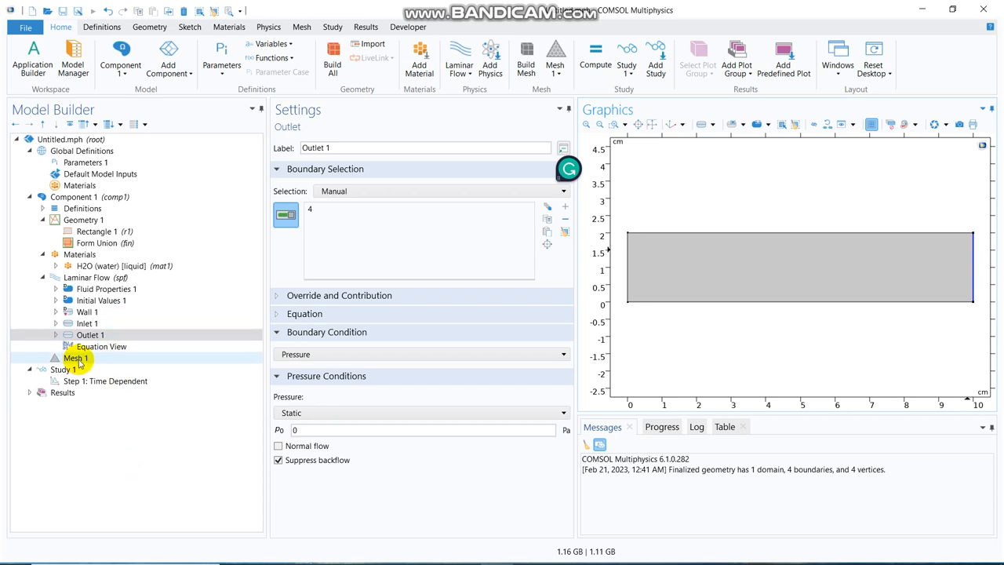
pyautogui.moveTo(91, 361)
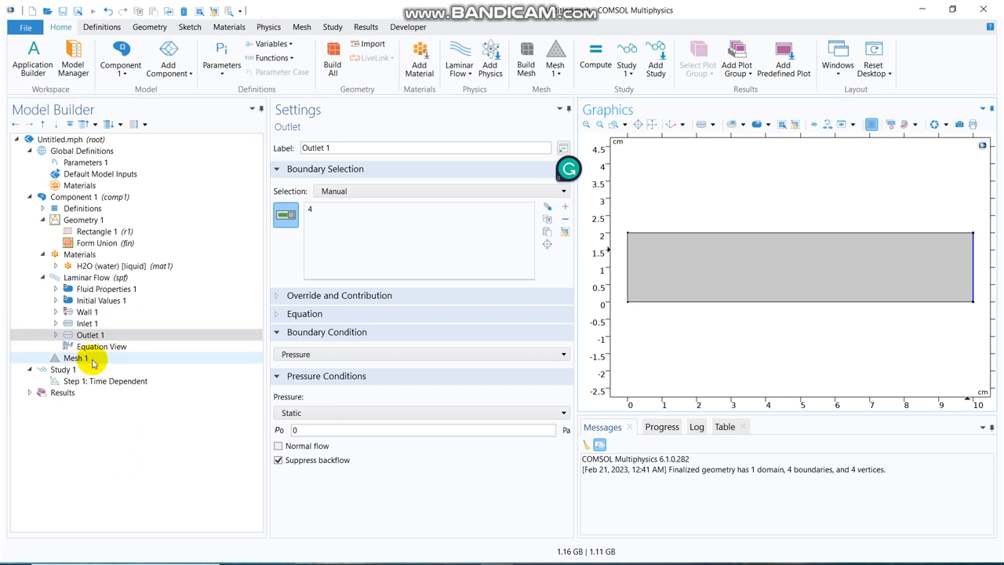
pyautogui.click(103, 382)
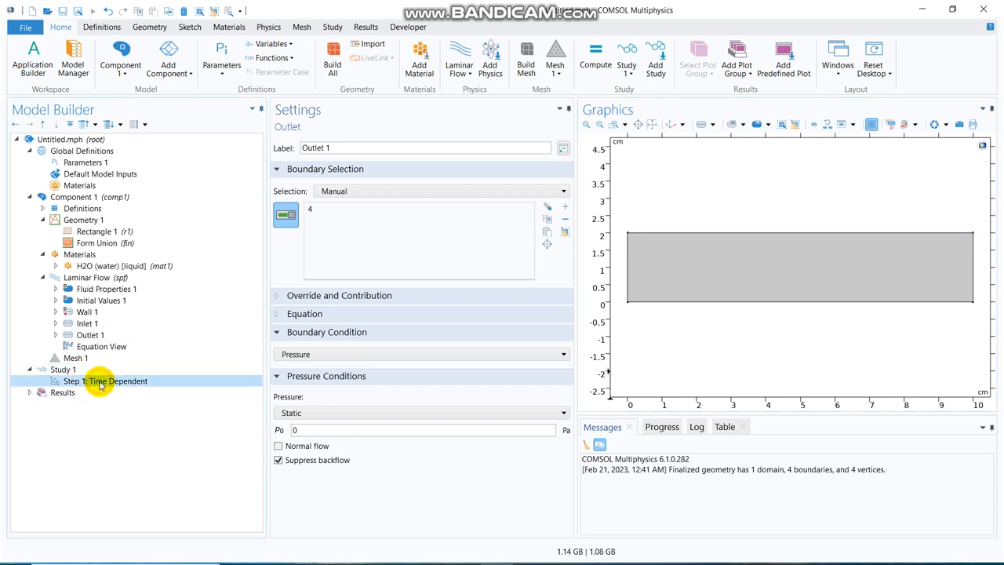
# - Compute Study 1's Time Dependent step and view the Velocity (spf) plot
pyautogui.click(105, 382)
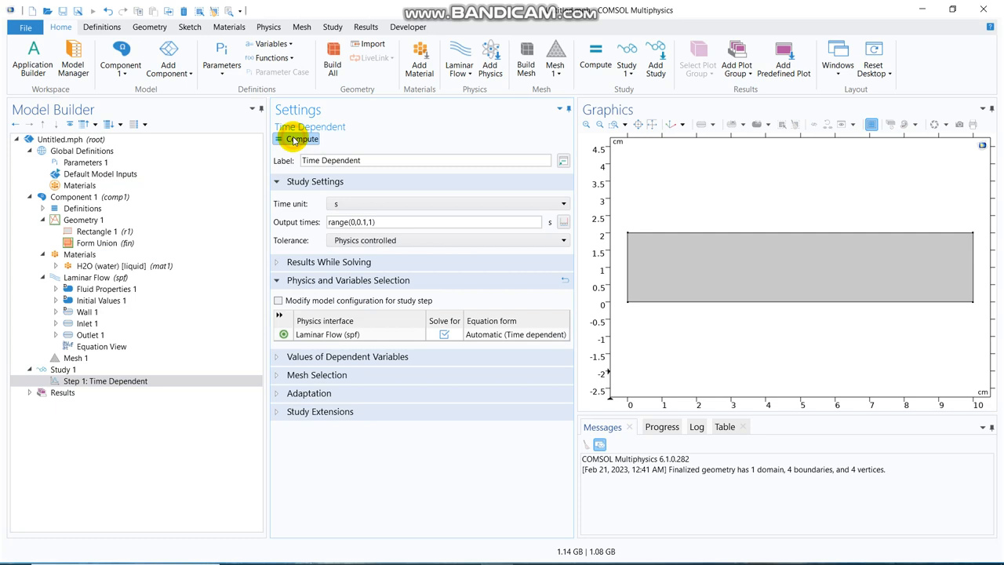
pyautogui.click(298, 138)
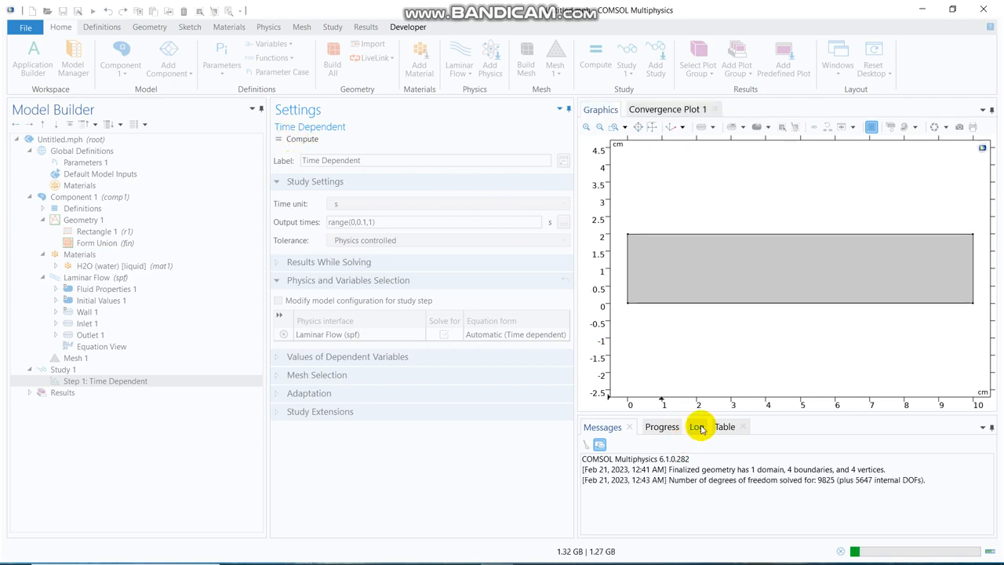
pyautogui.click(696, 427)
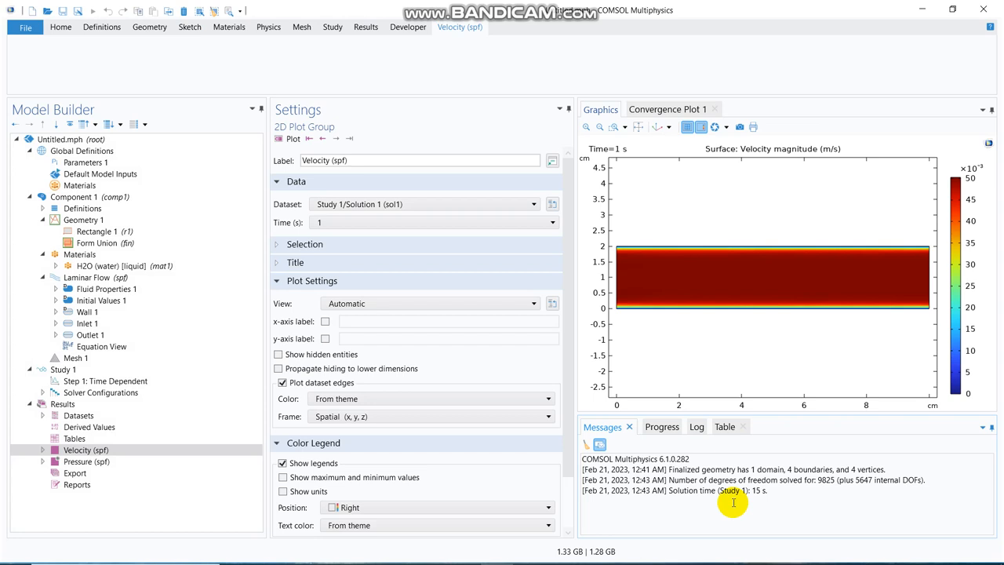
# - Return to Inlet 1's settings under Laminar Flow, showing the 5 Pa static pressure
pyautogui.click(460, 26)
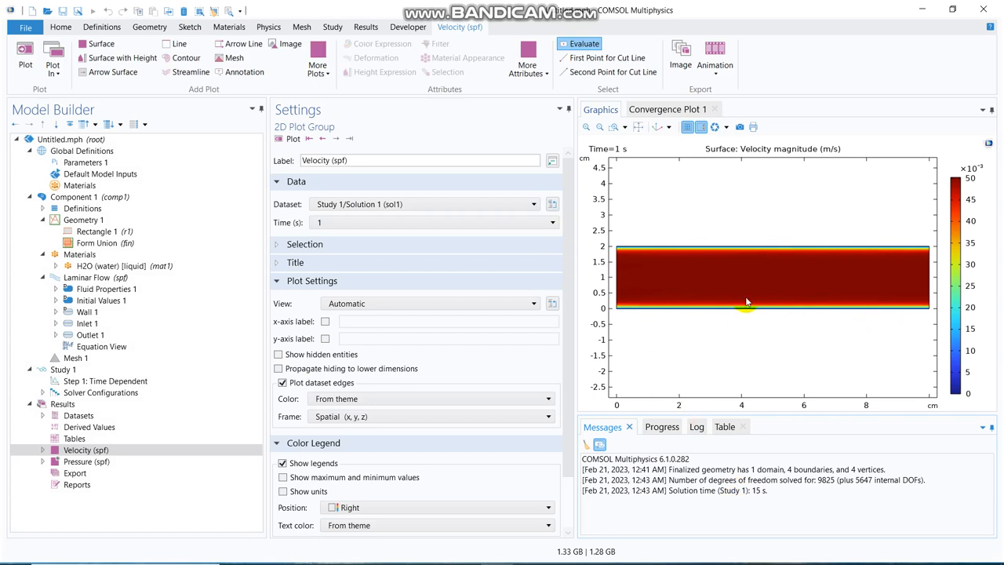
pyautogui.moveTo(767, 375)
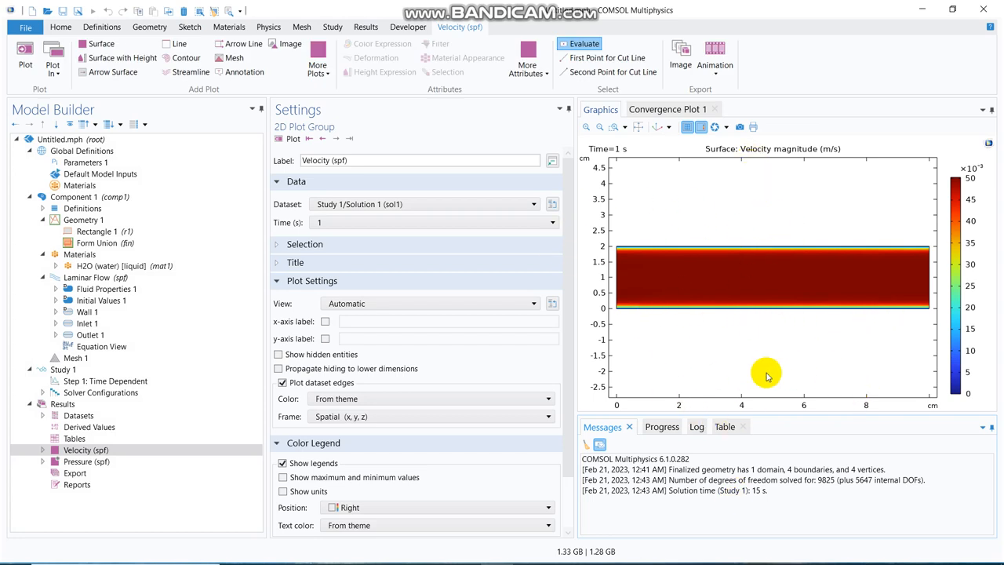
pyautogui.moveTo(762, 315)
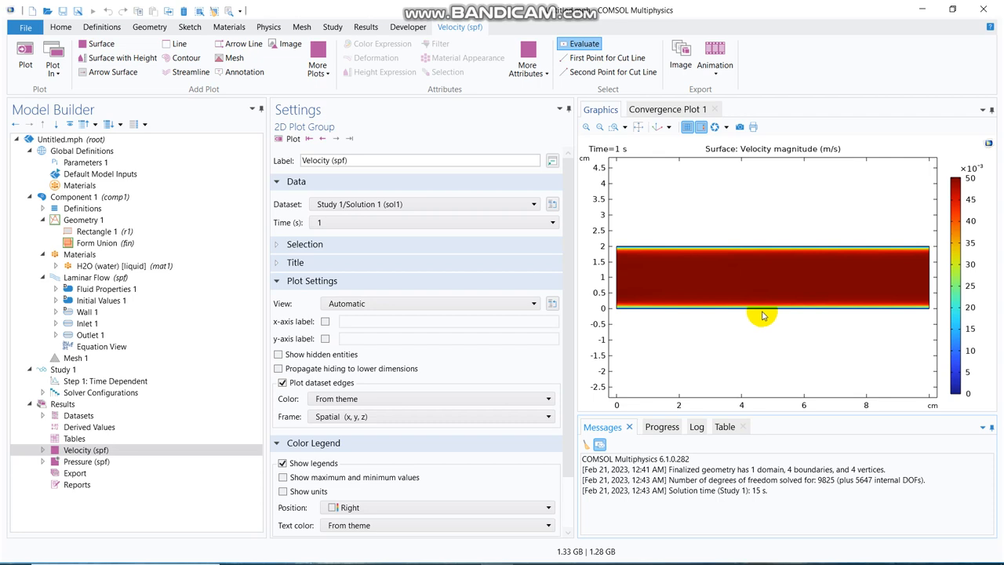
pyautogui.moveTo(763, 315)
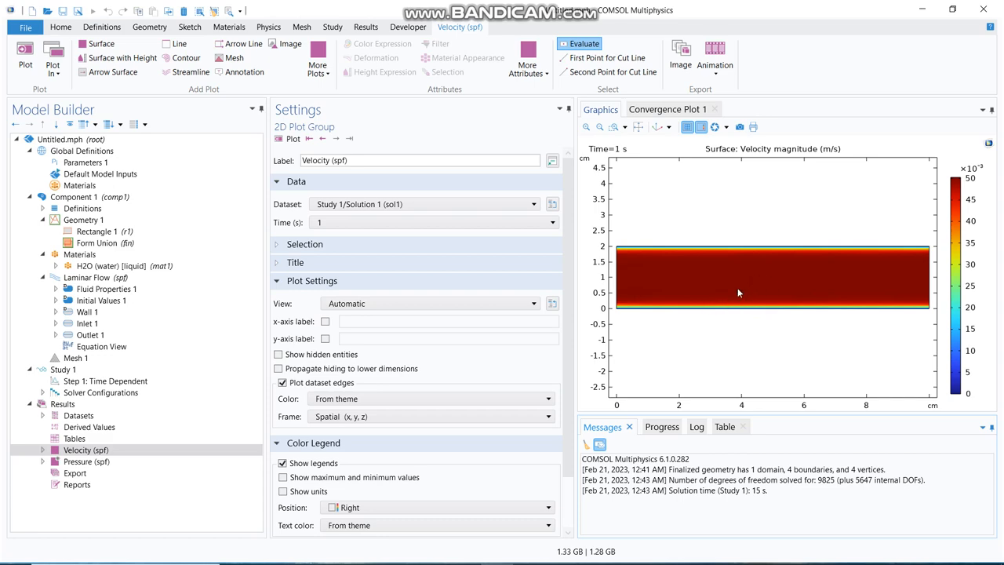
pyautogui.moveTo(49, 317)
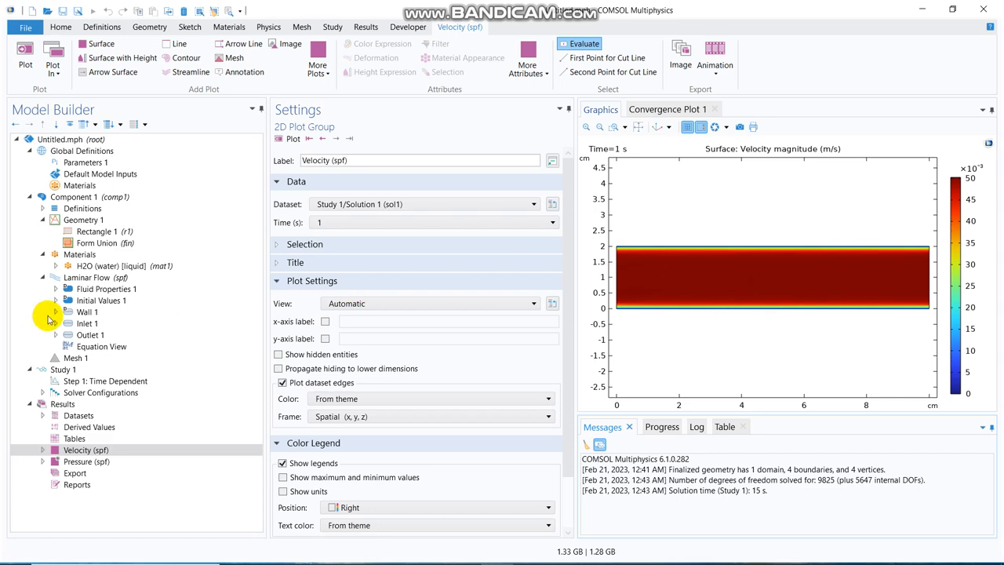
pyautogui.click(88, 323)
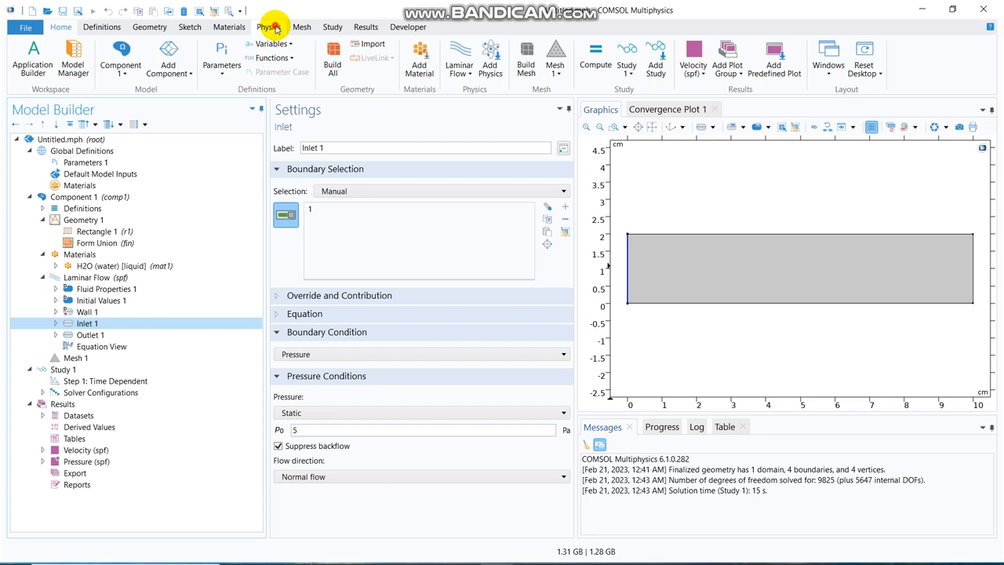
# - Bring up the Add Physics list and expand the Mathematics PDE Interfaces
pyautogui.click(268, 25)
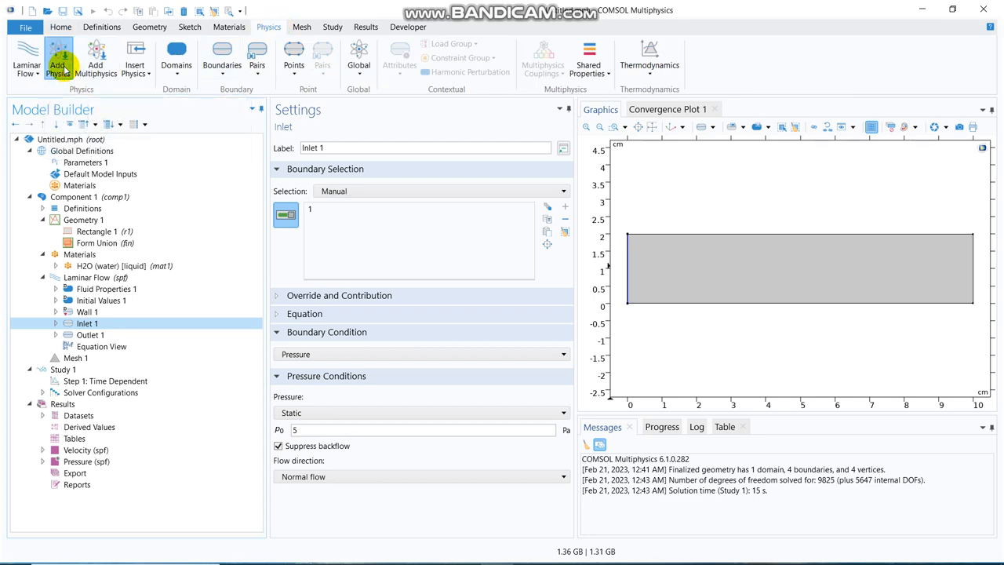
pyautogui.click(56, 55)
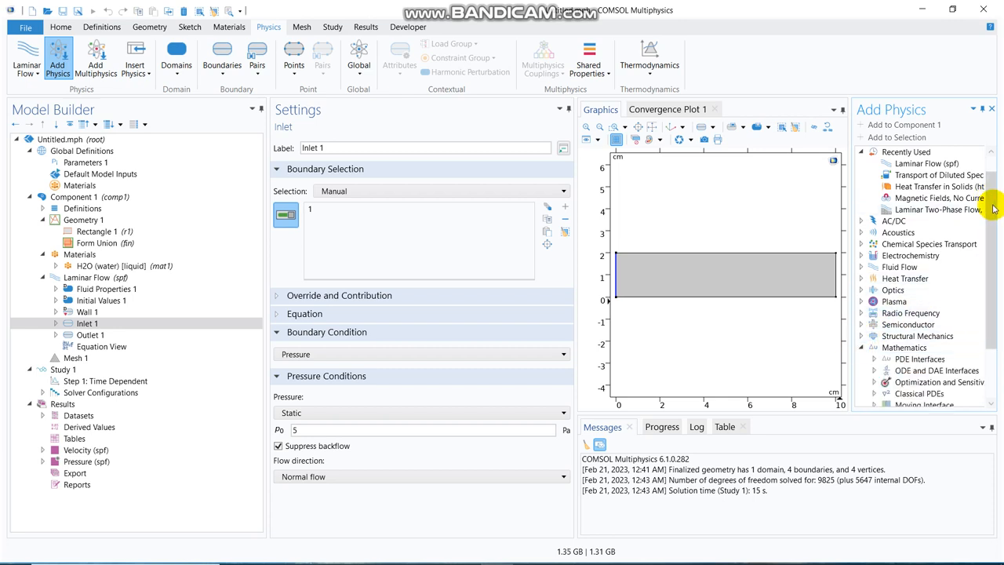
pyautogui.scroll(-3)
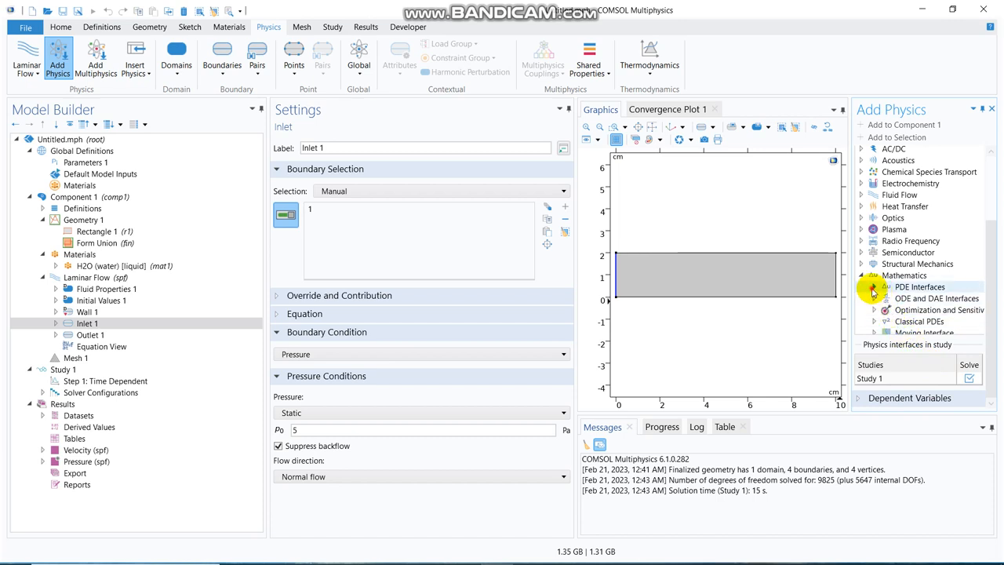
pyautogui.click(872, 287)
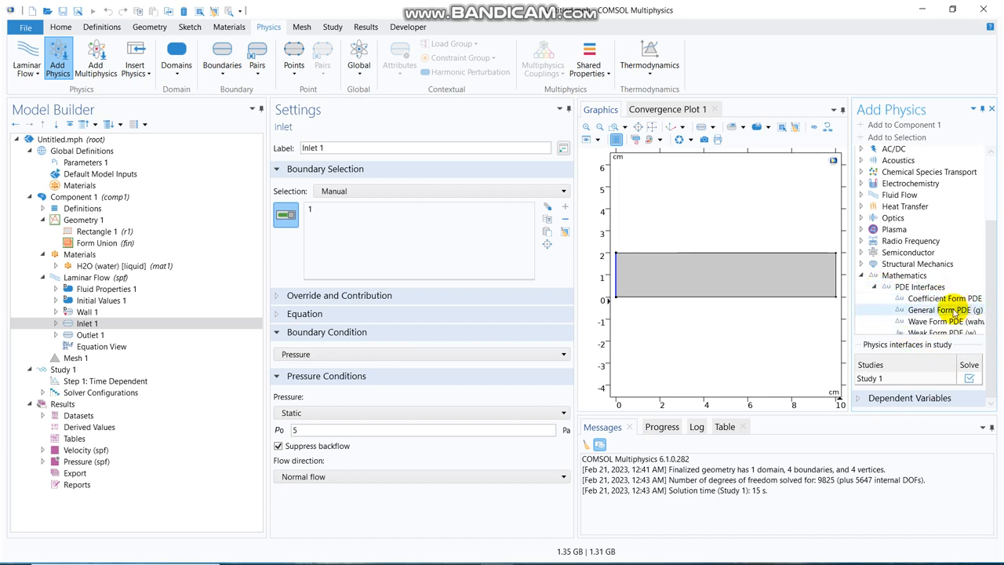
# - Add a General Form PDE interface, show its equation, and give its dependent variable unit Pa
pyautogui.click(944, 310)
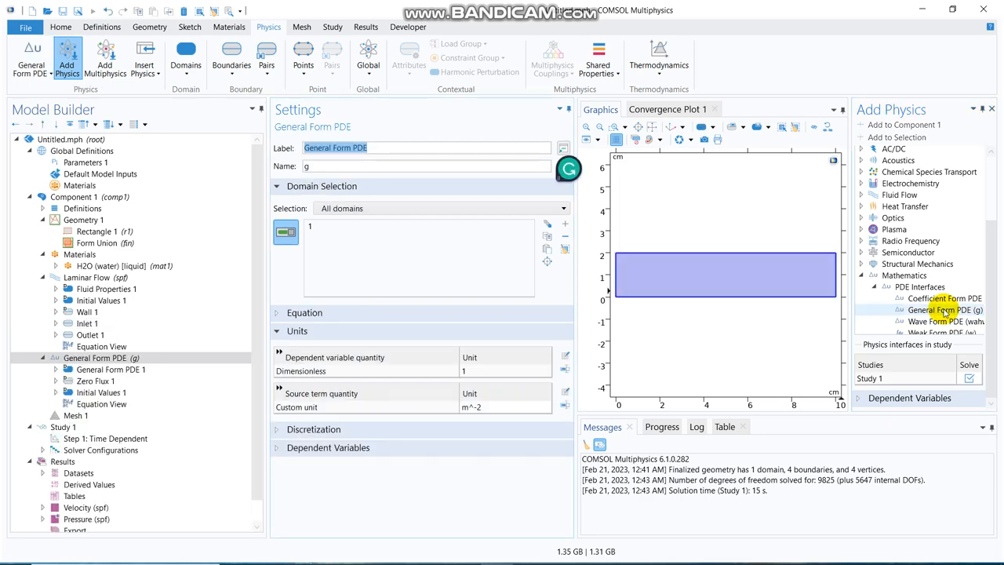
pyautogui.click(305, 312)
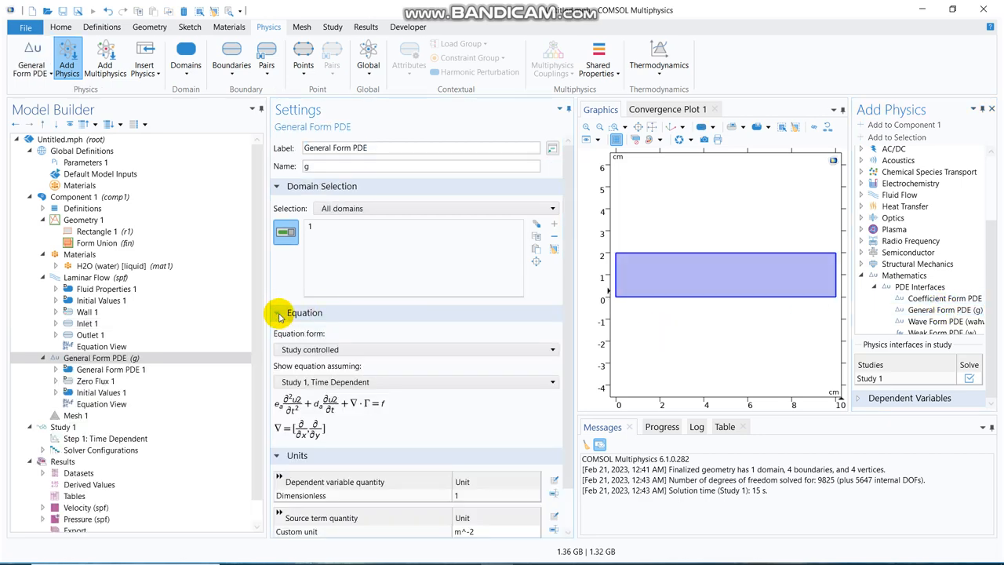
pyautogui.moveTo(280, 402)
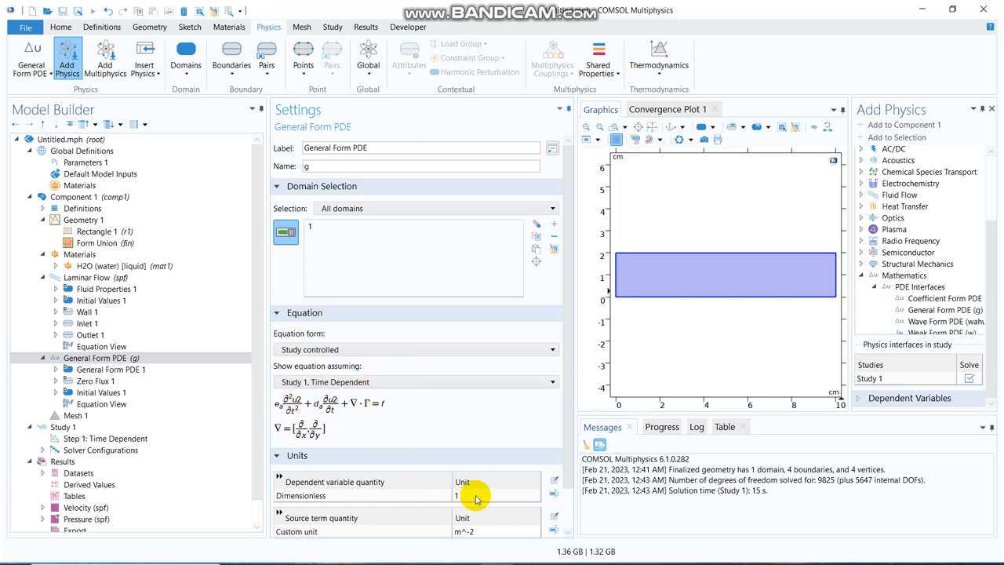
pyautogui.moveTo(568, 248)
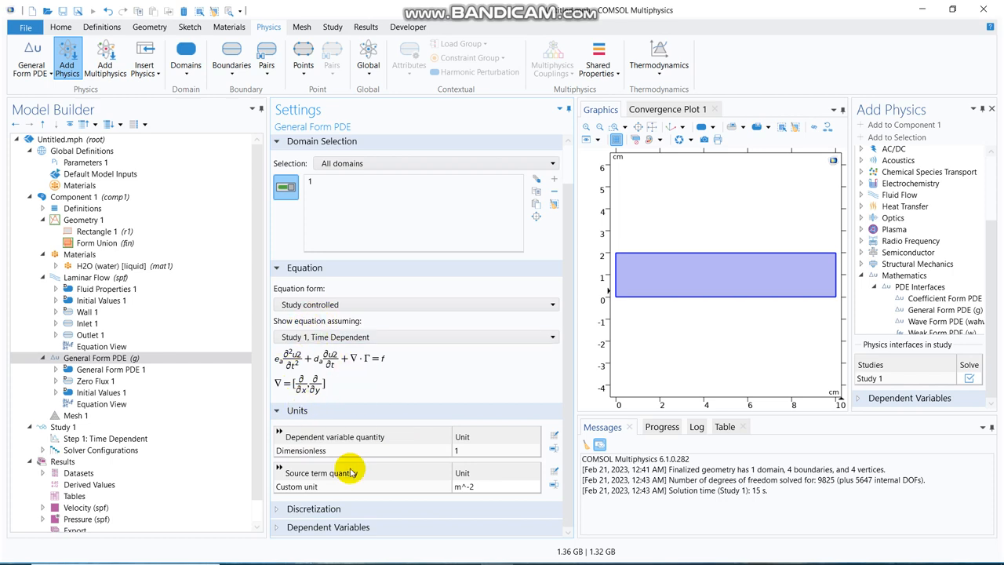
pyautogui.moveTo(469, 452)
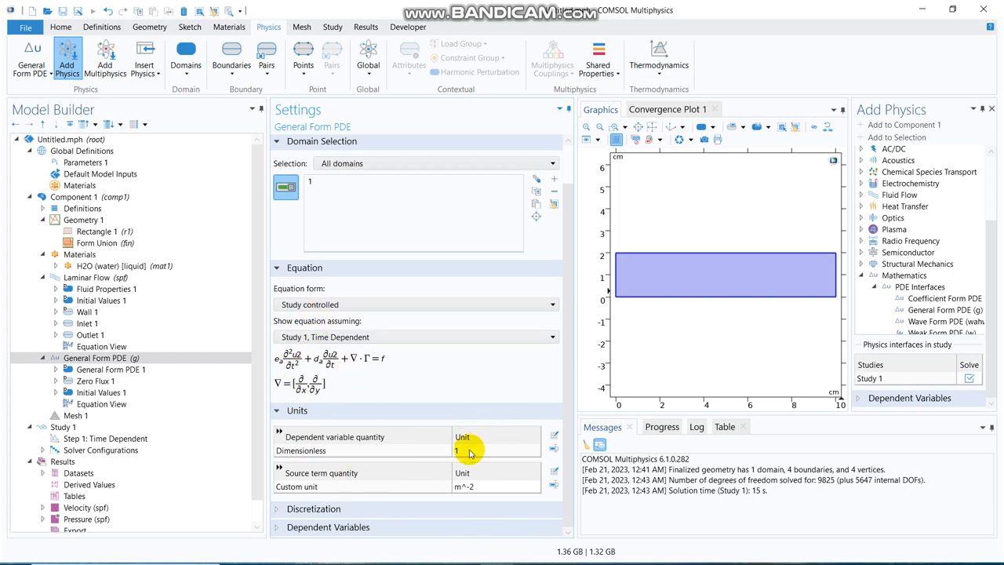
pyautogui.click(494, 448)
pyautogui.write('Pa')
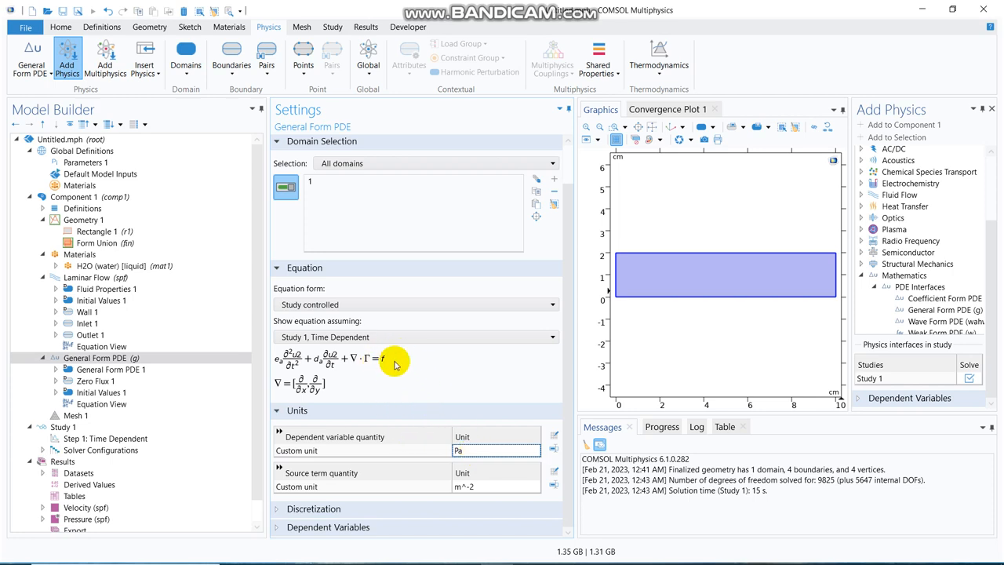
pyautogui.moveTo(398, 377)
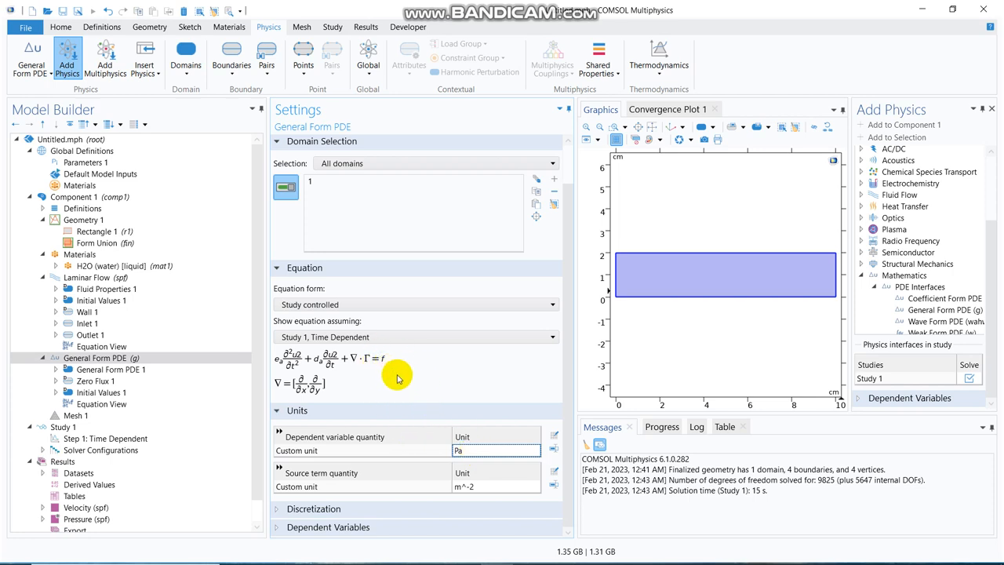
pyautogui.moveTo(483, 382)
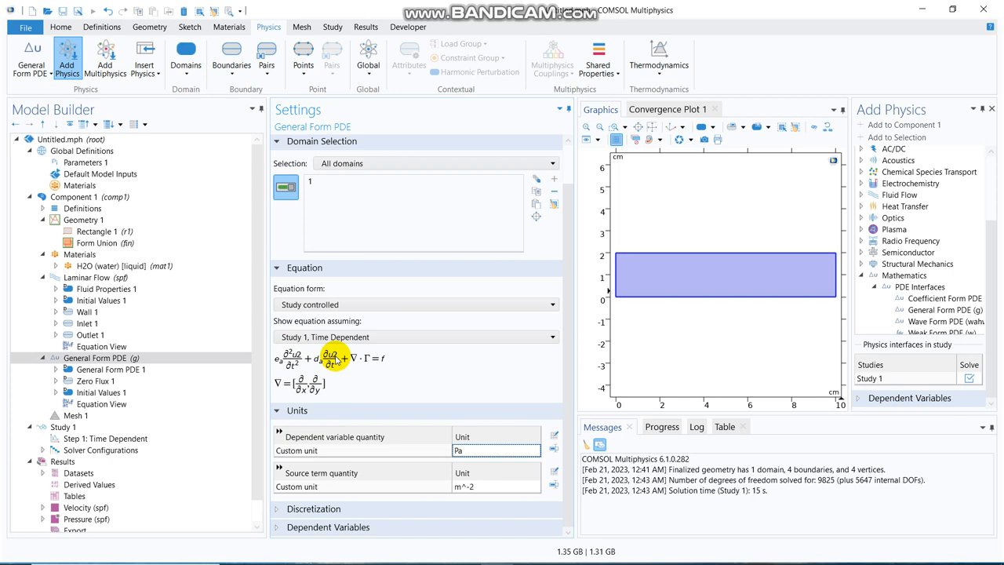
pyautogui.moveTo(359, 361)
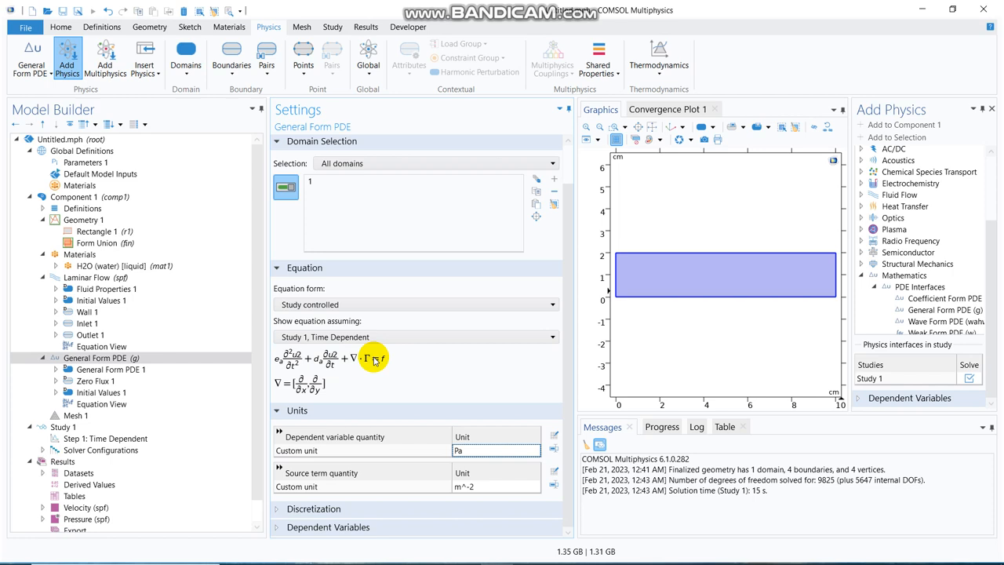
pyautogui.moveTo(342, 367)
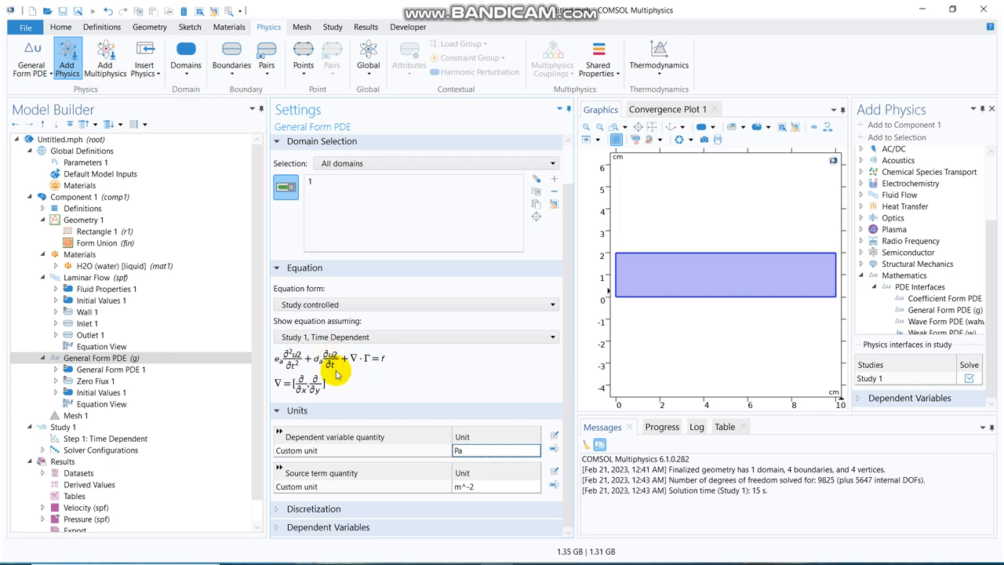
pyautogui.moveTo(382, 357)
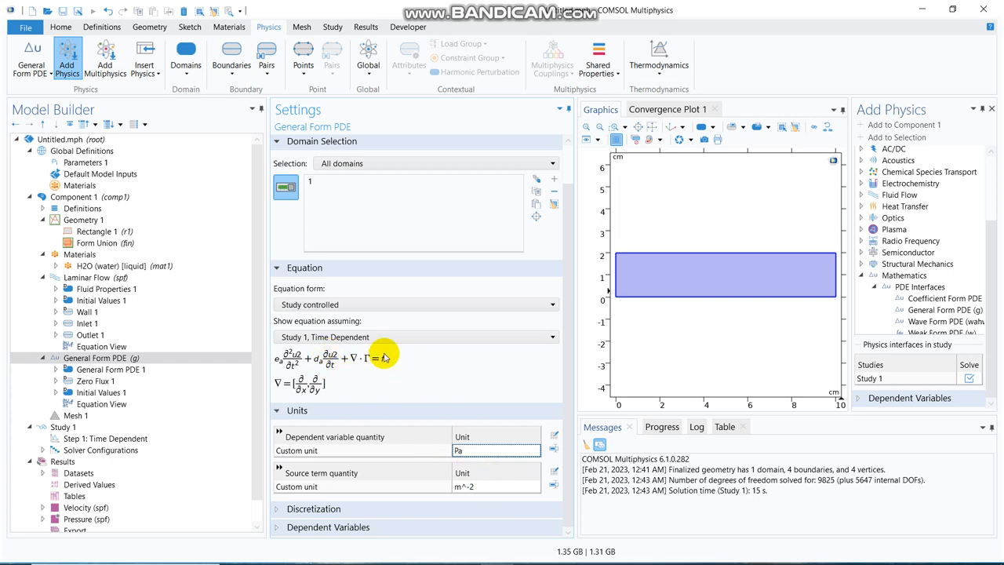
pyautogui.moveTo(487, 486)
pyautogui.write('Pa/s')
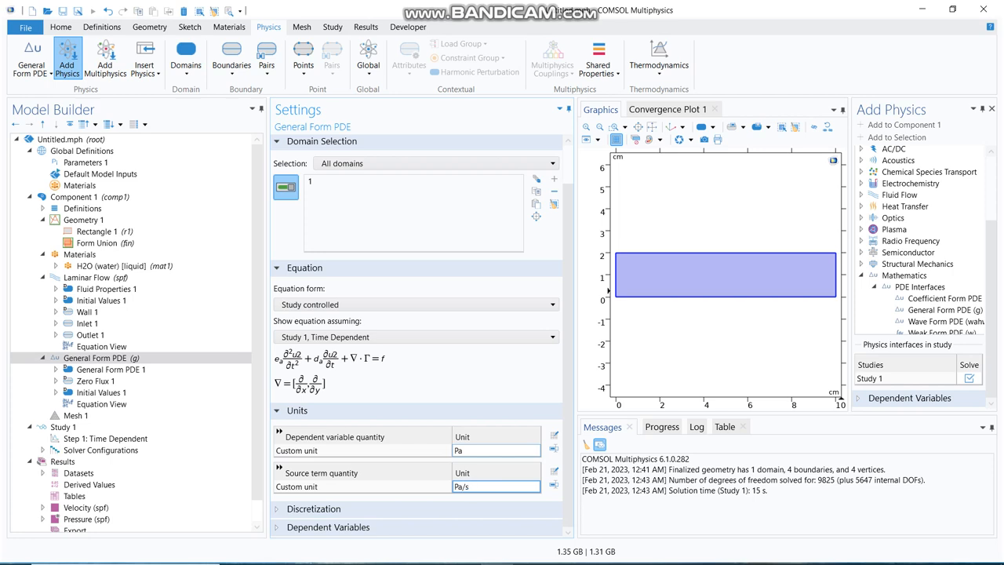
pyautogui.moveTo(518, 381)
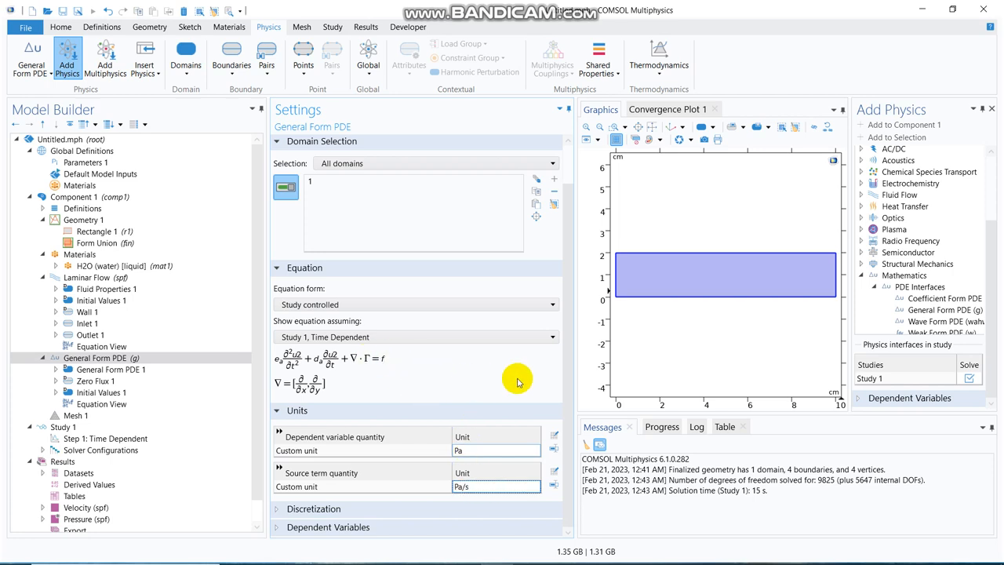
# - Enter 0.5 as the source term f of General Form PDE 1 and keep damping coefficient 0
pyautogui.click(110, 368)
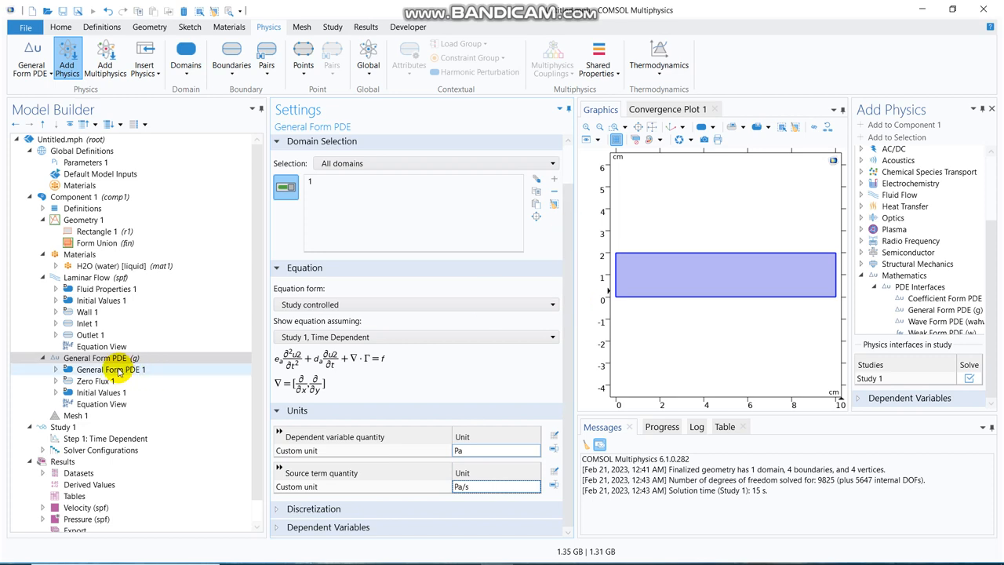
pyautogui.click(110, 369)
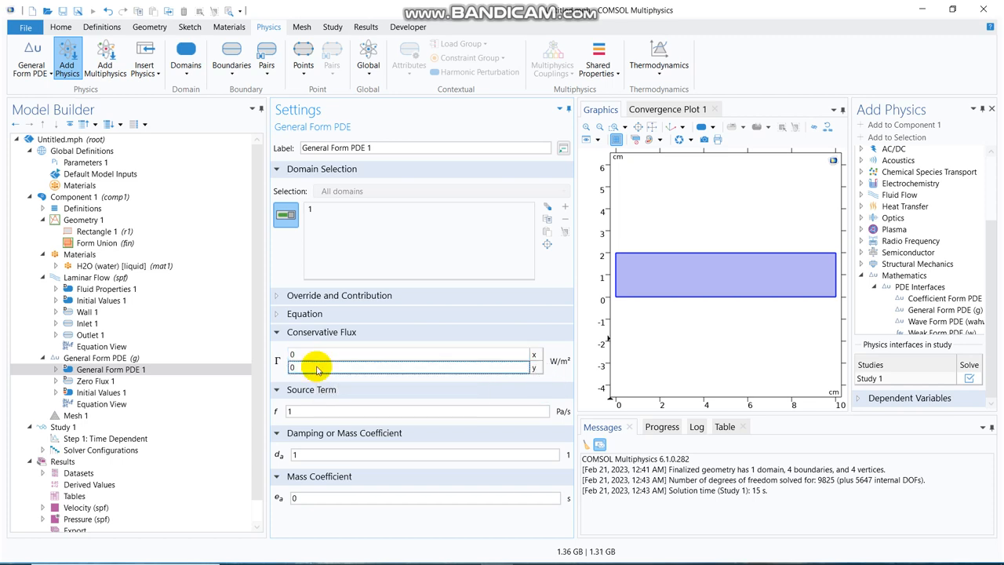
pyautogui.click(109, 370)
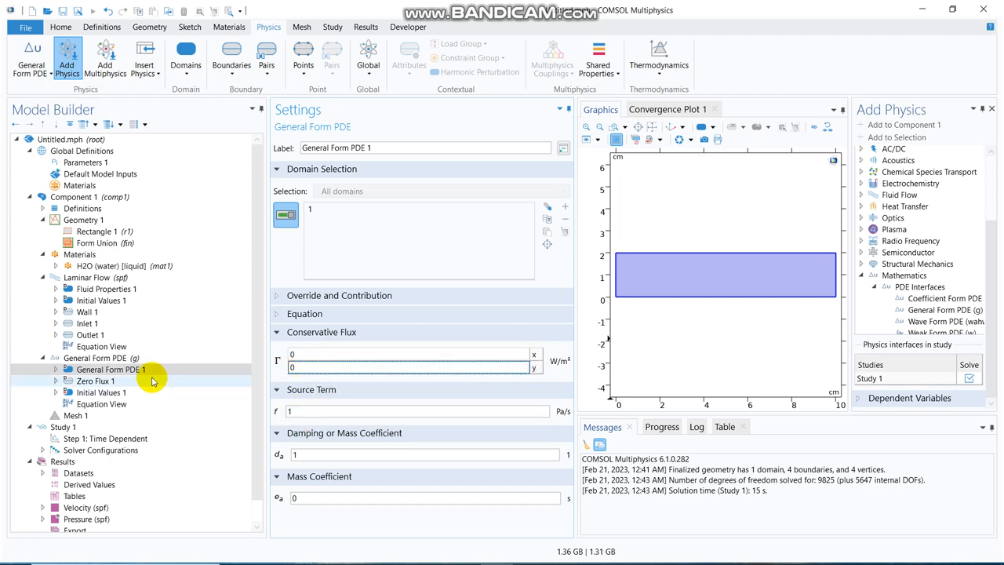
pyautogui.click(100, 358)
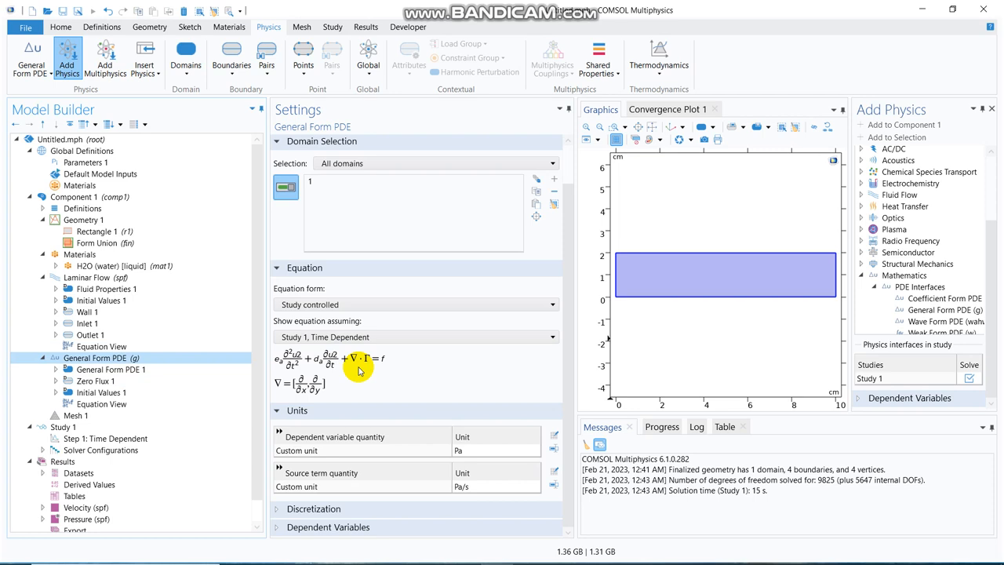
pyautogui.click(109, 368)
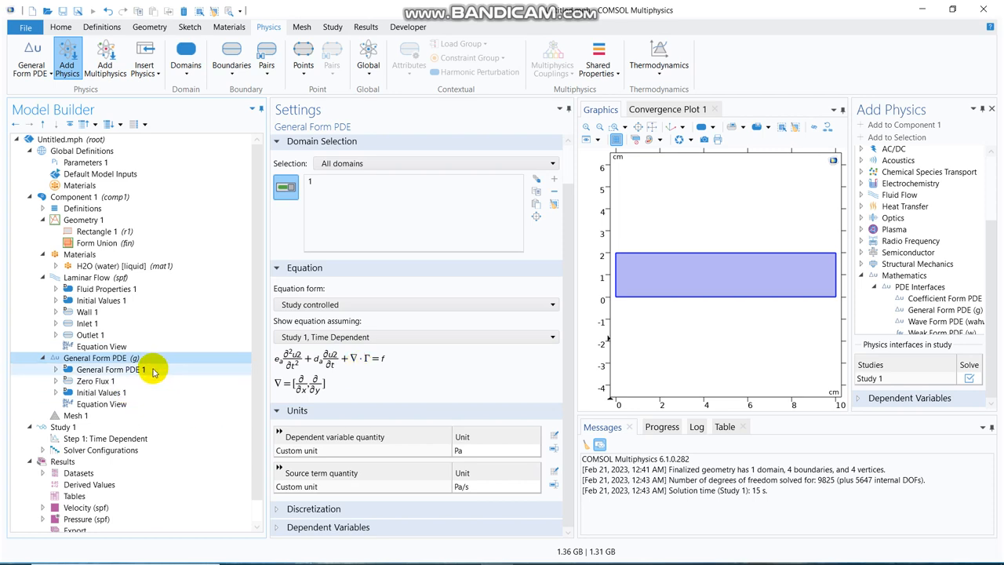
pyautogui.click(110, 368)
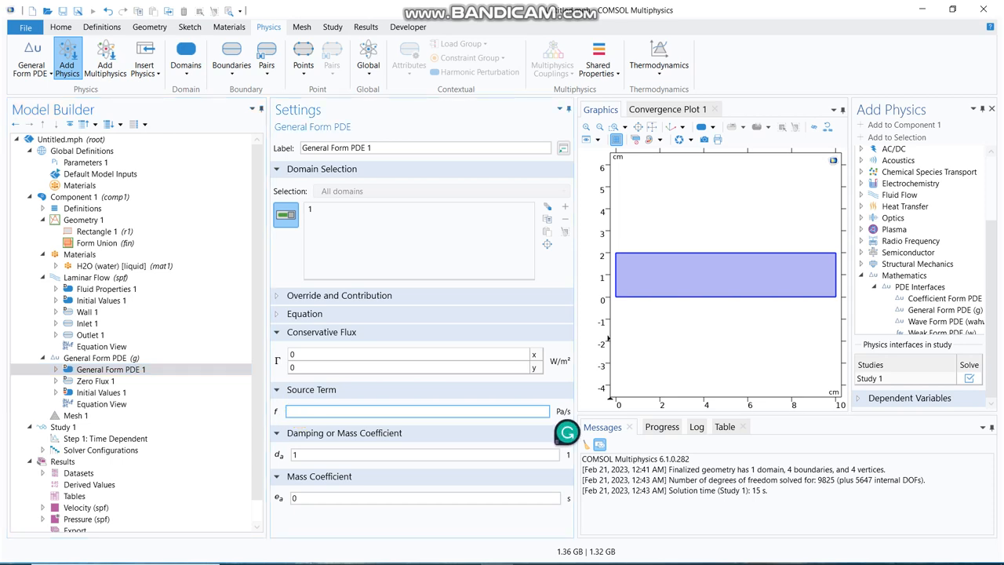
pyautogui.write('0.5')
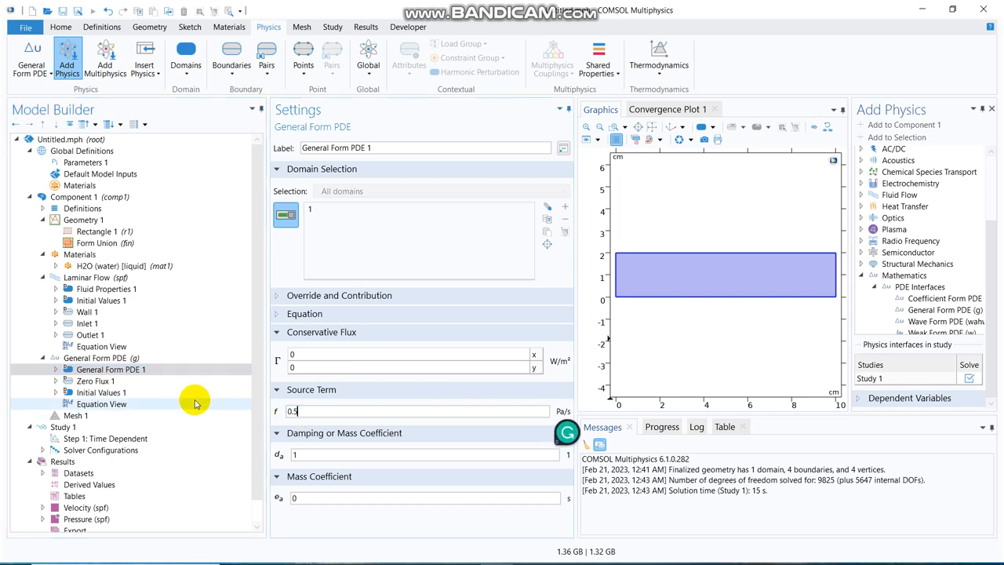
pyautogui.click(295, 454)
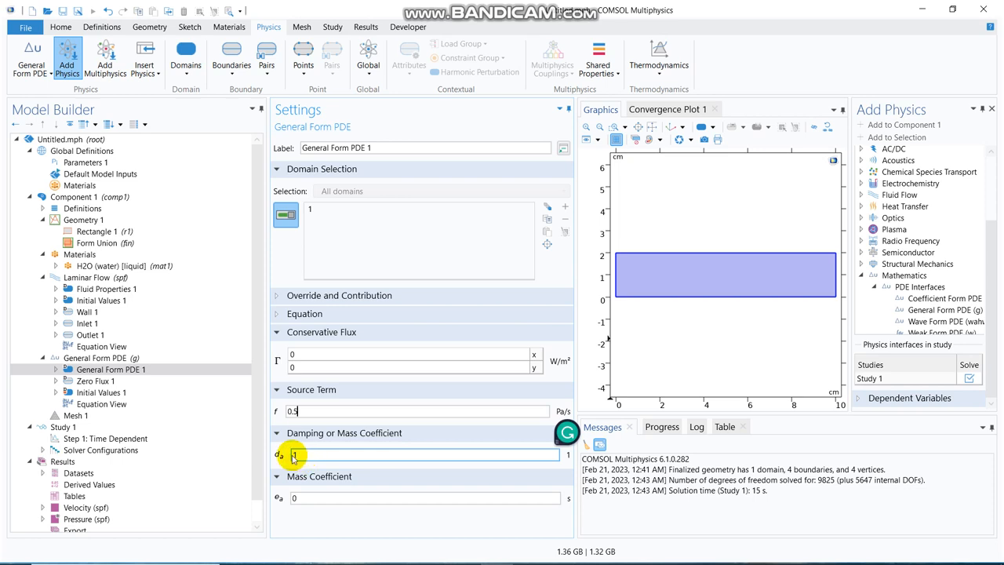
pyautogui.click(101, 357)
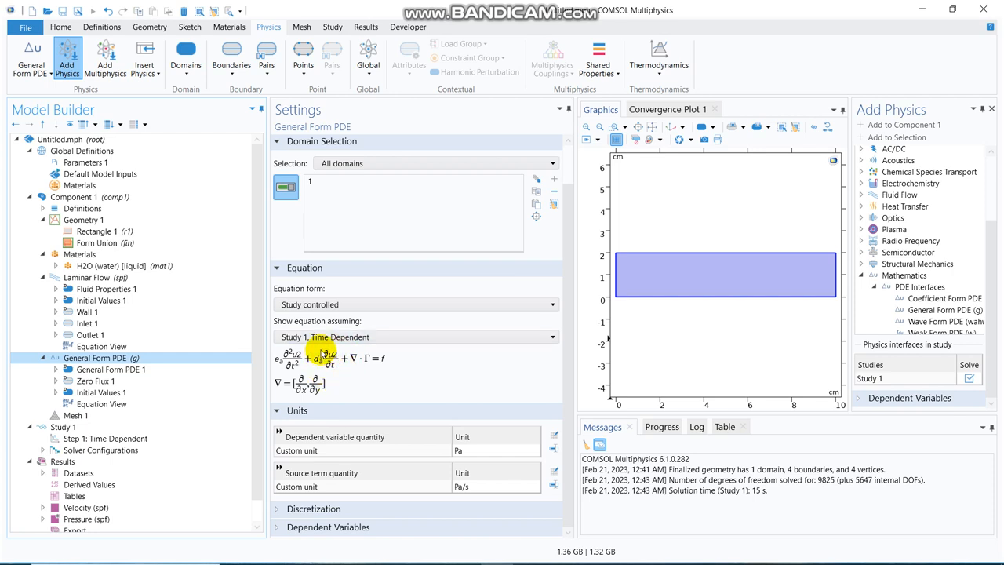
pyautogui.moveTo(254, 389)
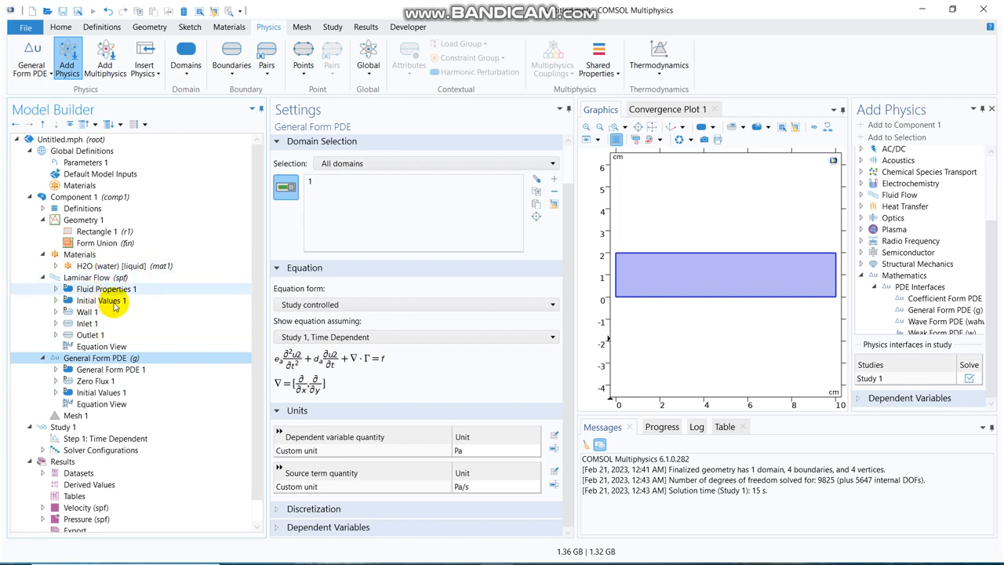
pyautogui.moveTo(173, 313)
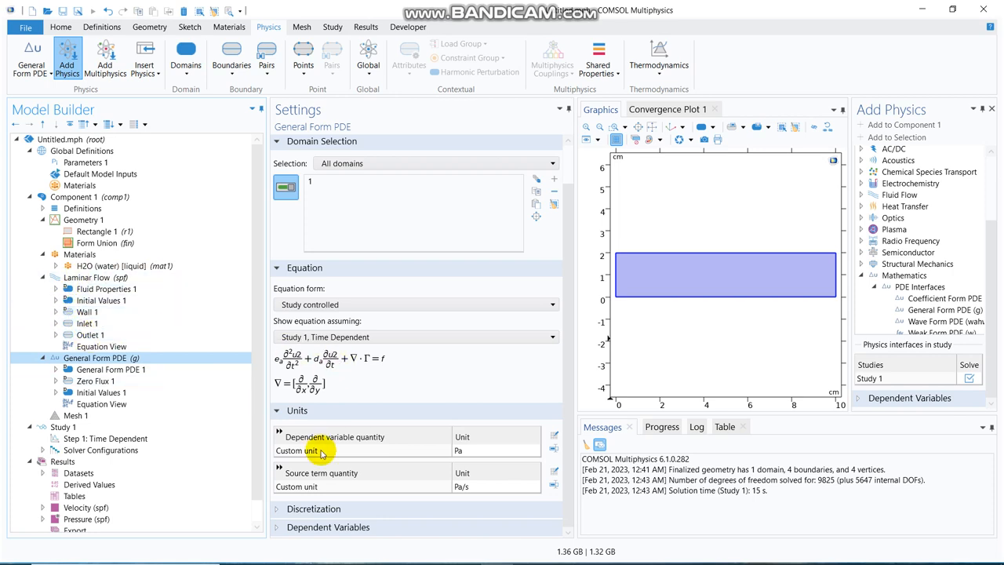
pyautogui.moveTo(592, 229)
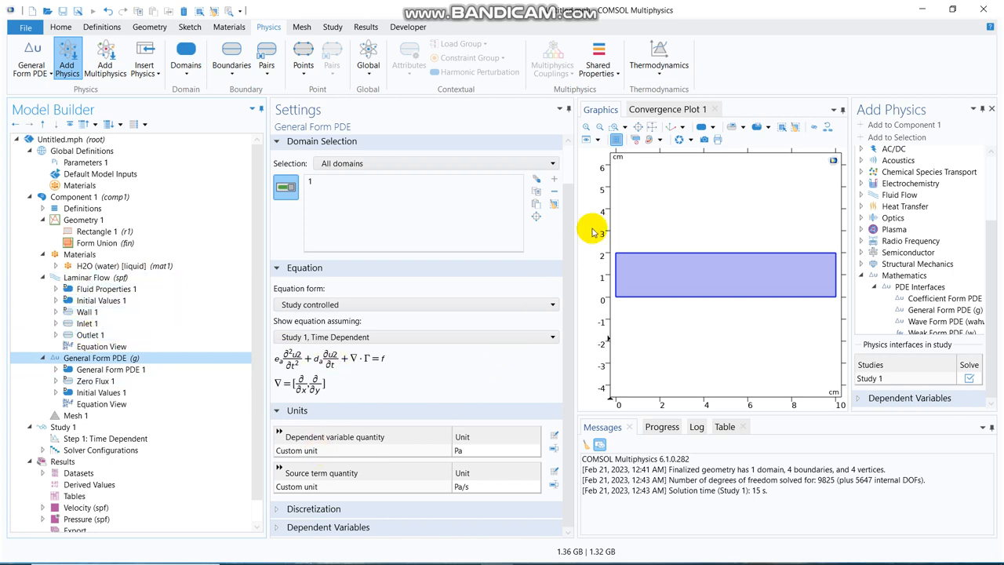
# - Set the Inlet 1 pressure p0 of Laminar Flow to the PDE variable u2
pyautogui.click(110, 370)
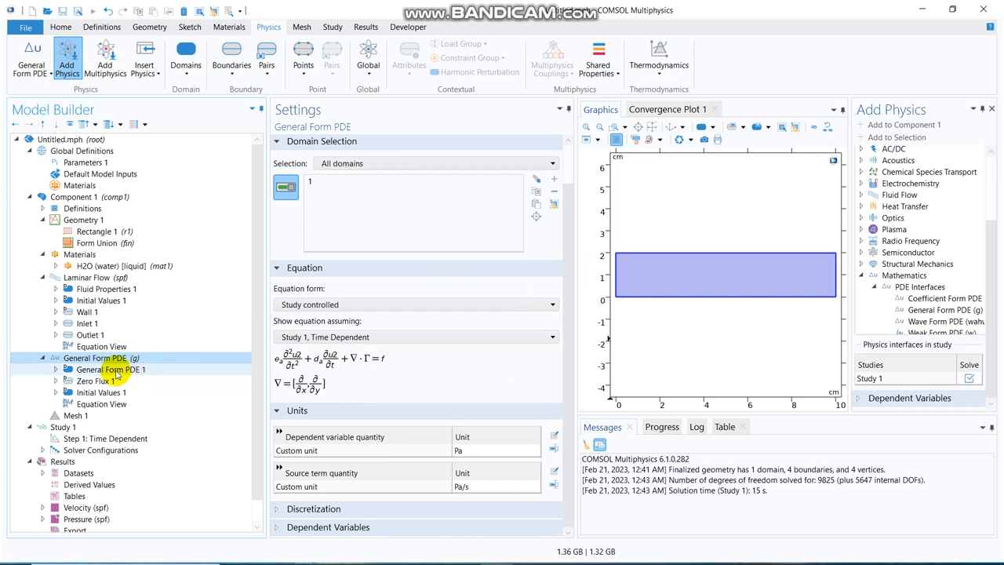
pyautogui.click(88, 323)
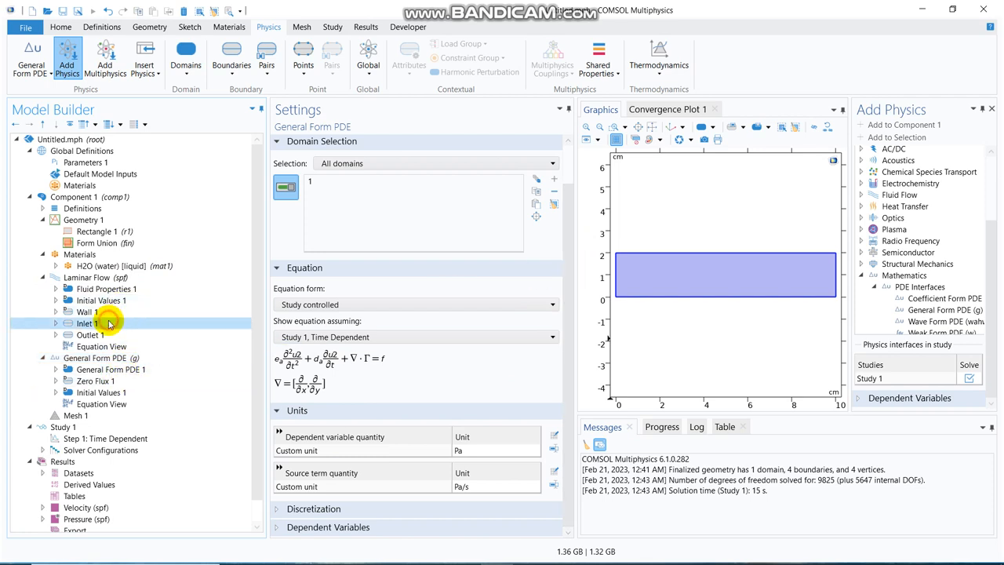
pyautogui.click(88, 323)
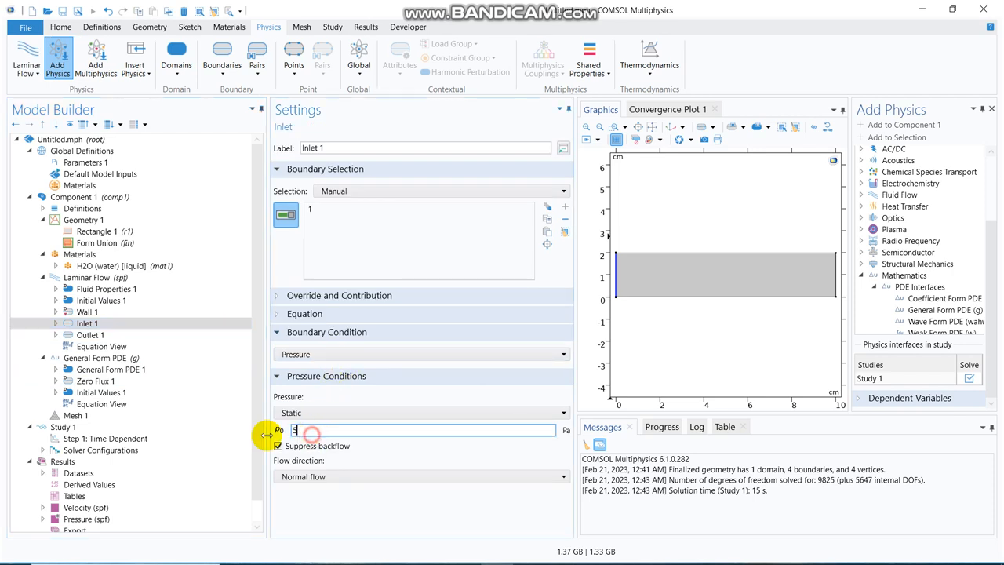
pyautogui.write('u2')
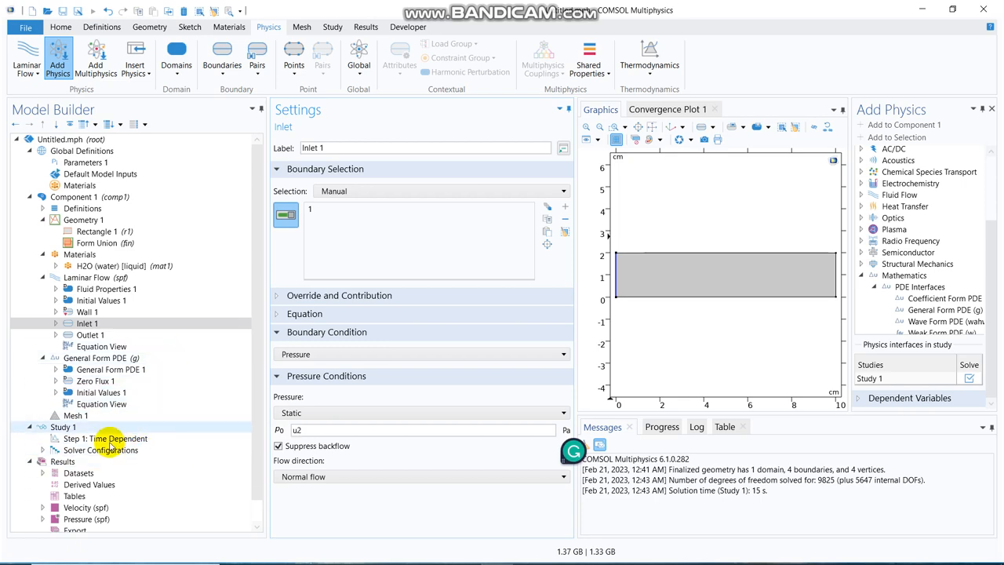
pyautogui.click(107, 439)
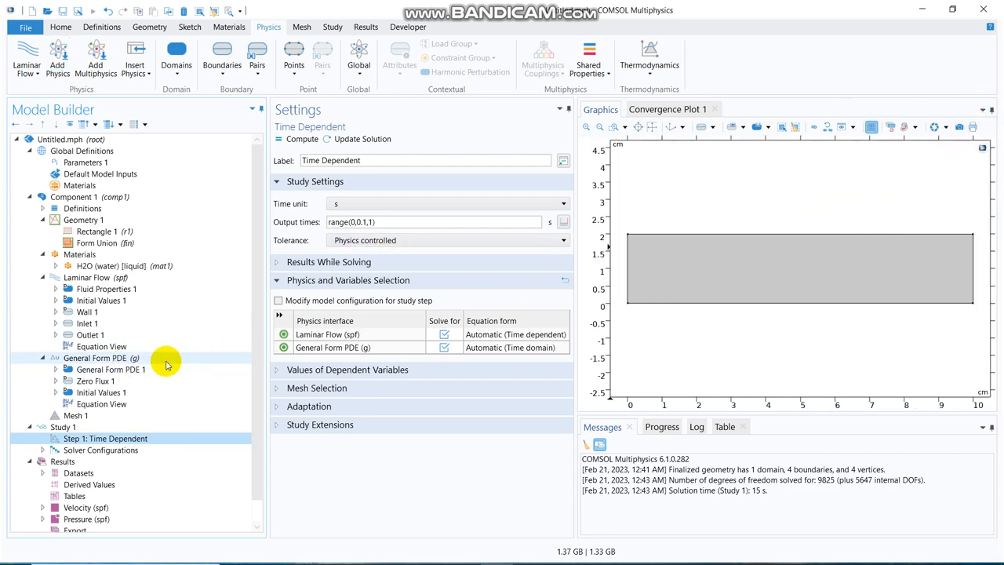
# - Set the initial value of u2 to 2.5 in Initial Values 1 of the General Form PDE
pyautogui.click(100, 358)
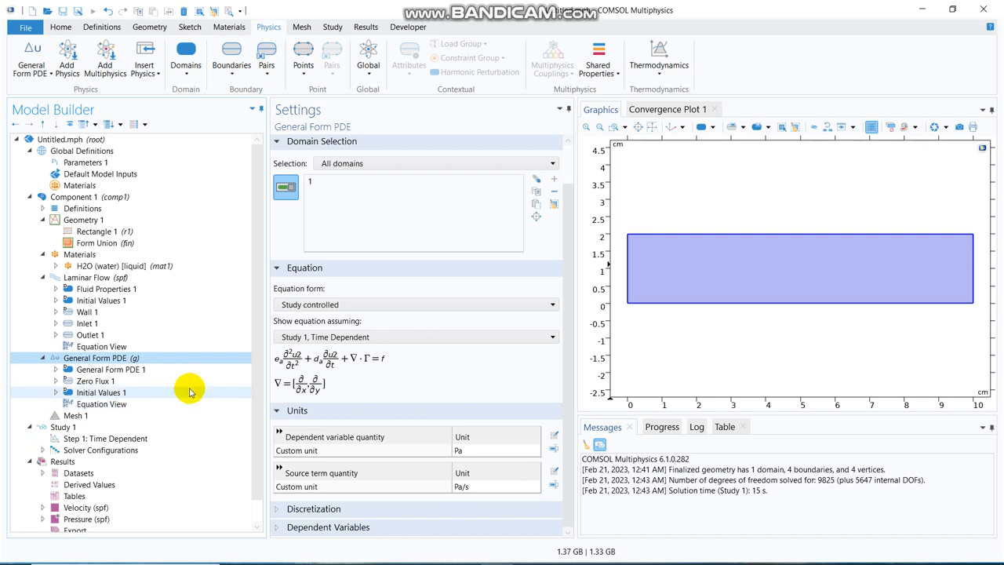
pyautogui.click(101, 392)
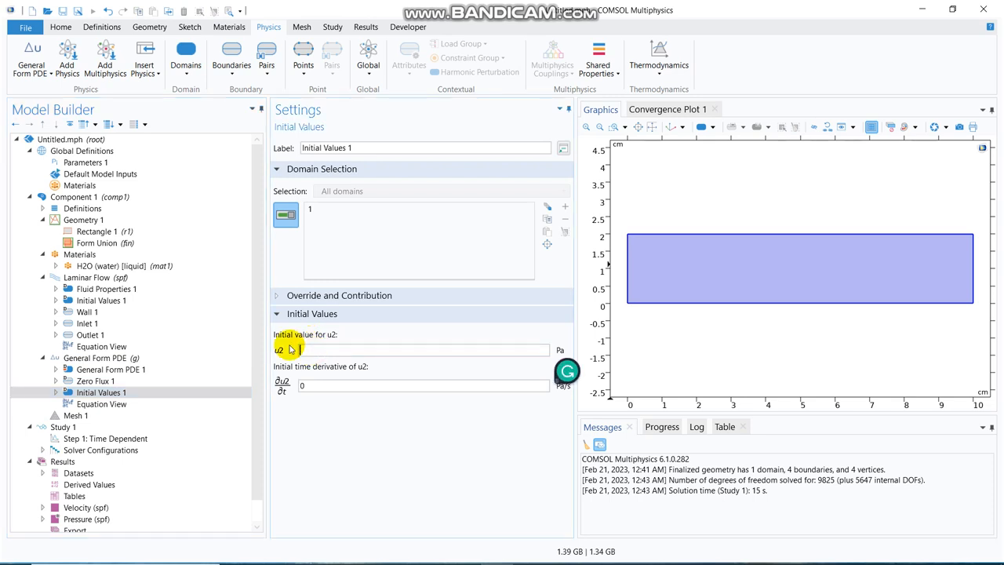
pyautogui.write('2.5')
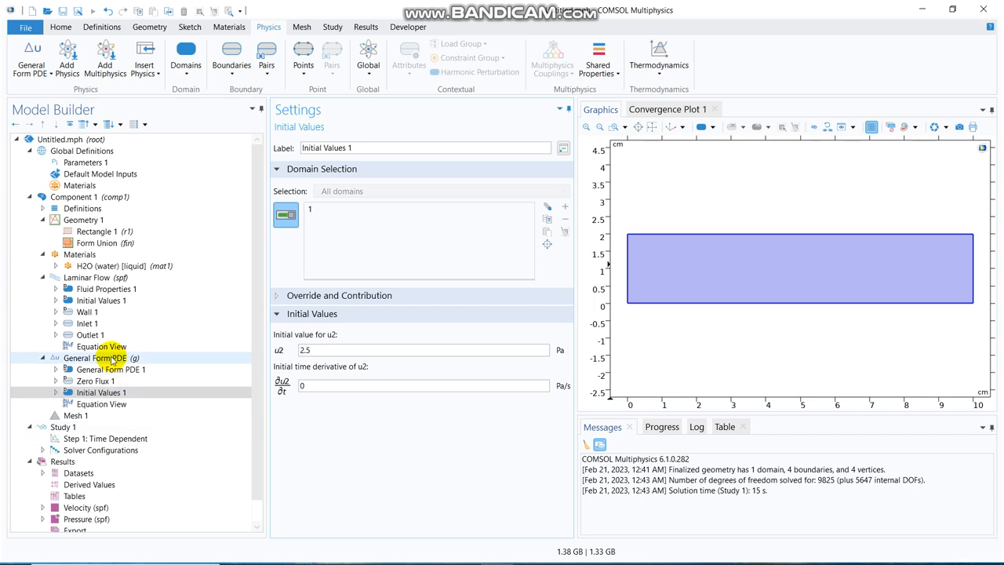
pyautogui.click(94, 358)
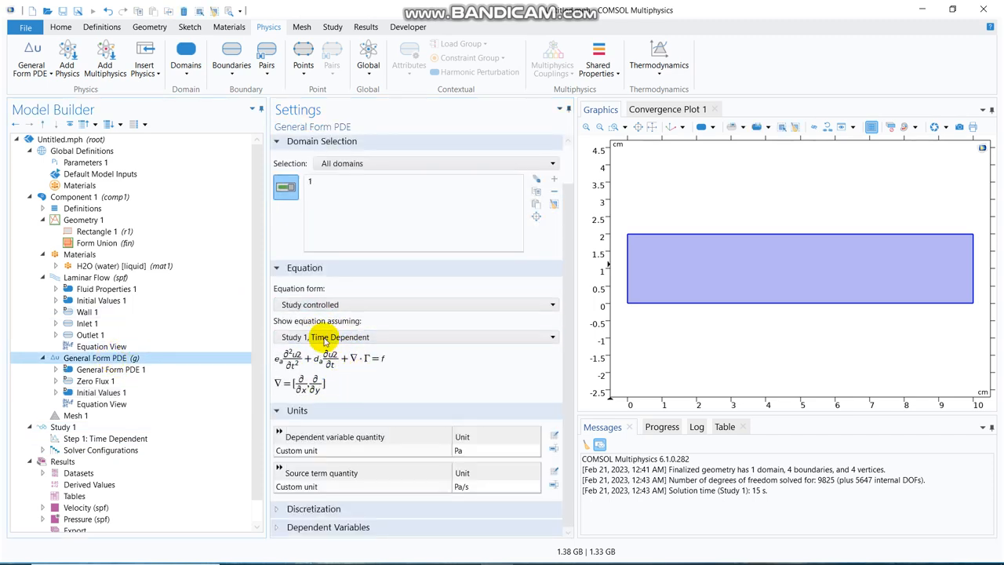
# - Compute Step 1: Time Dependent for the coupled flow and PDE, checking the solver log
pyautogui.click(105, 438)
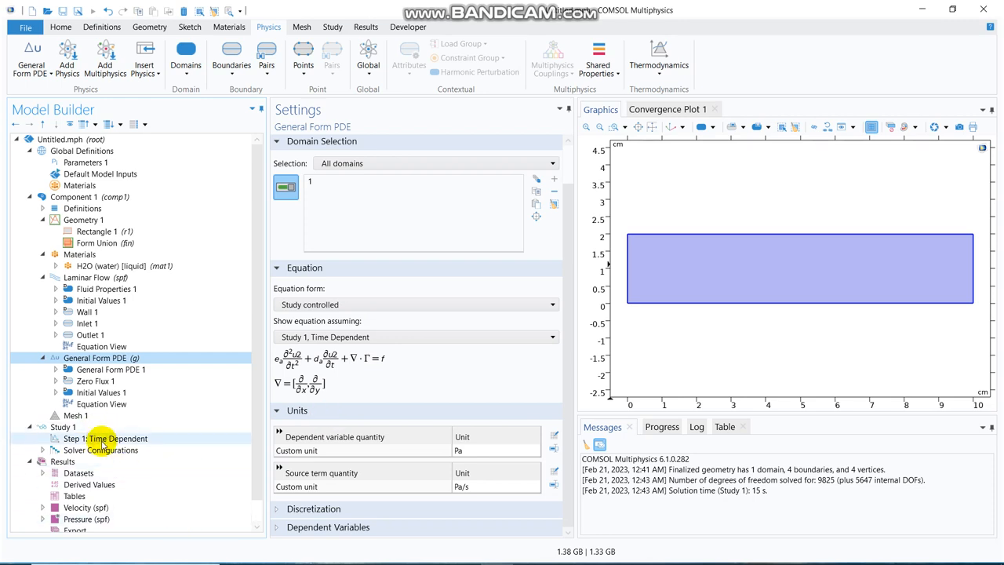
pyautogui.click(105, 439)
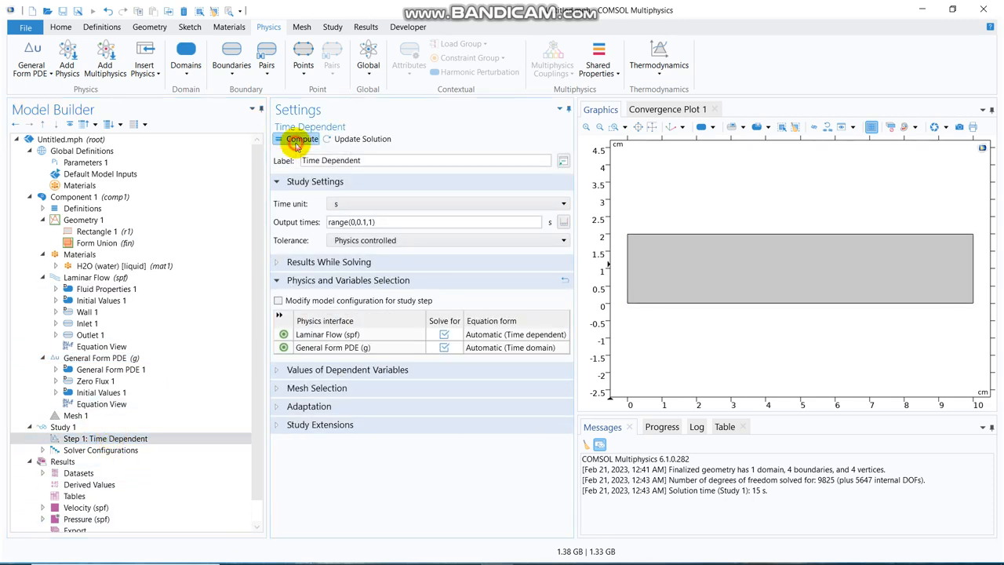
pyautogui.click(301, 138)
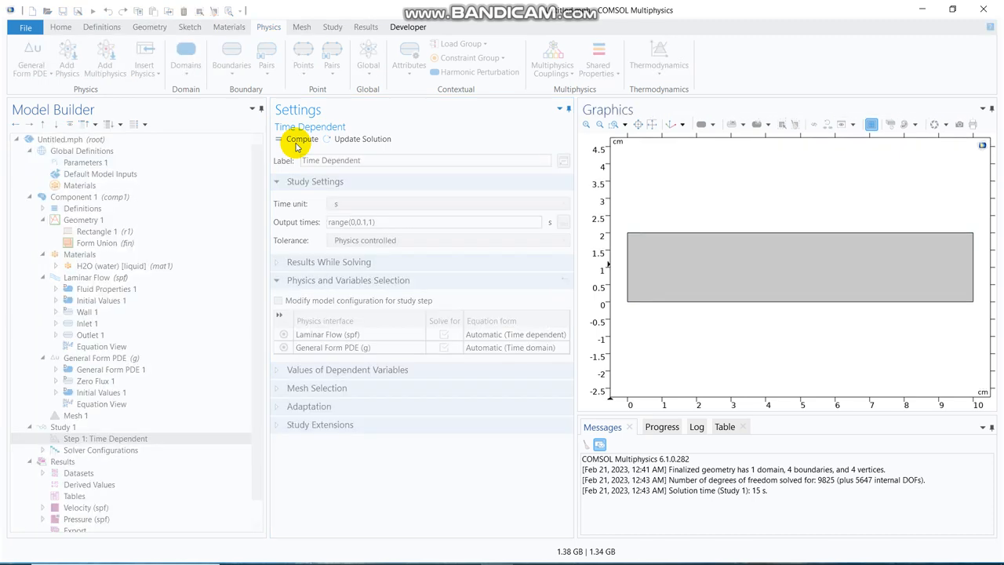
pyautogui.click(301, 138)
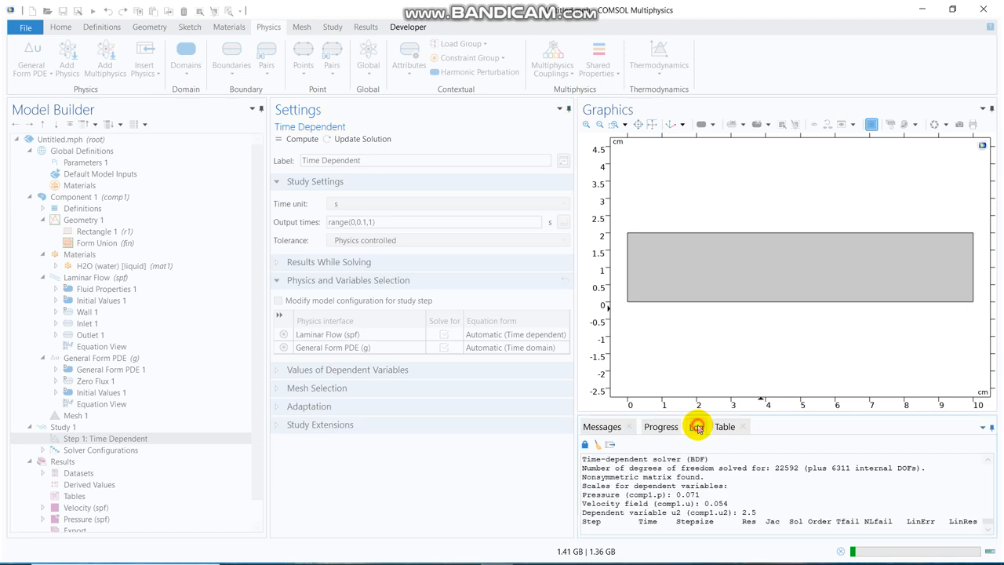
pyautogui.click(697, 427)
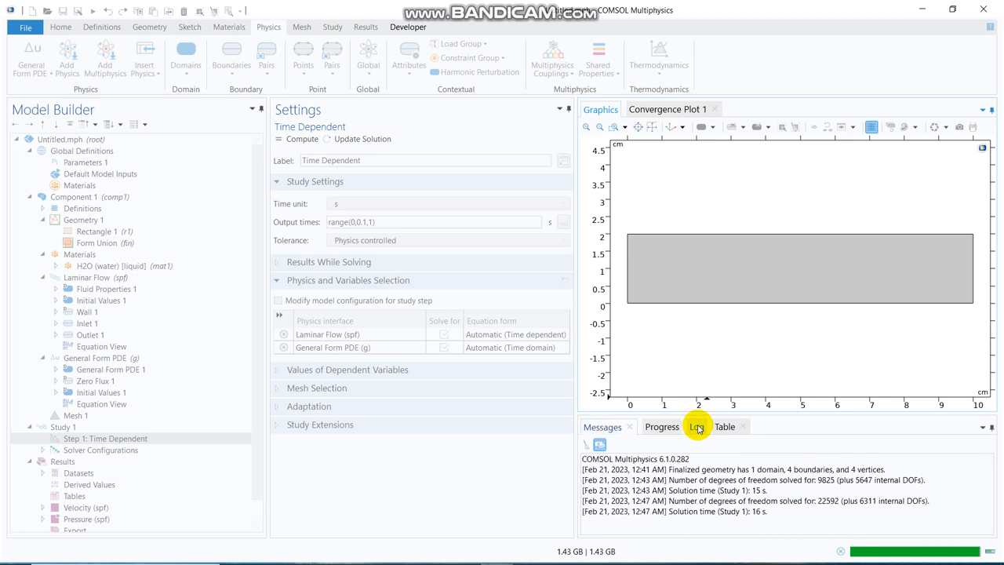
# - Display the Velocity (spf) surface plot at t = 1 s and expand the Results node
pyautogui.click(85, 509)
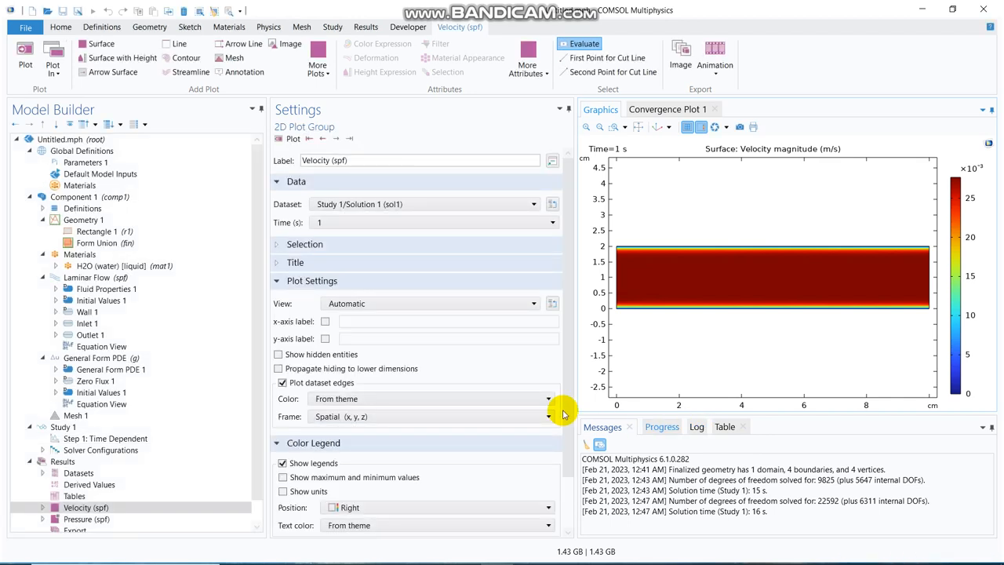
pyautogui.moveTo(380, 279)
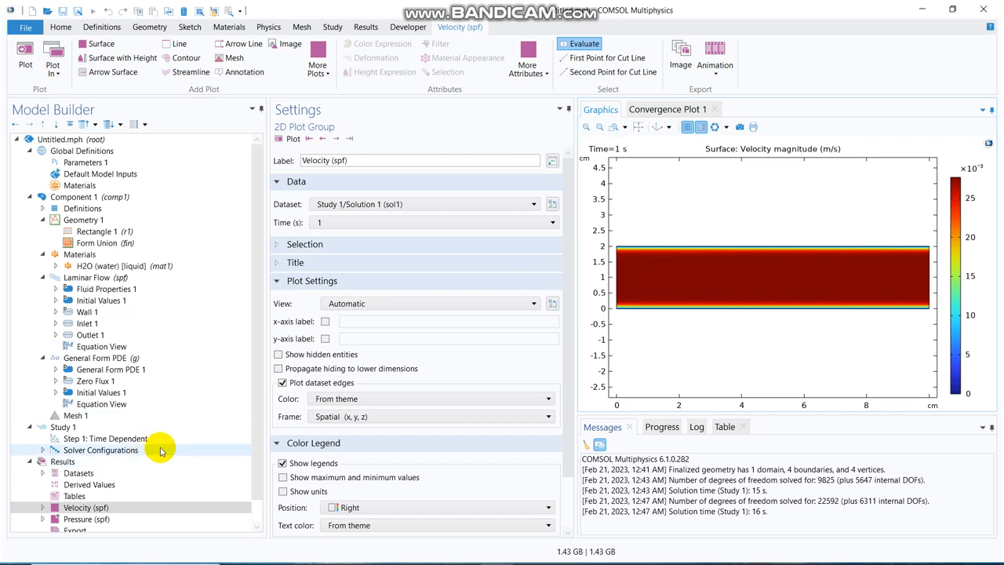
pyautogui.scroll(-3)
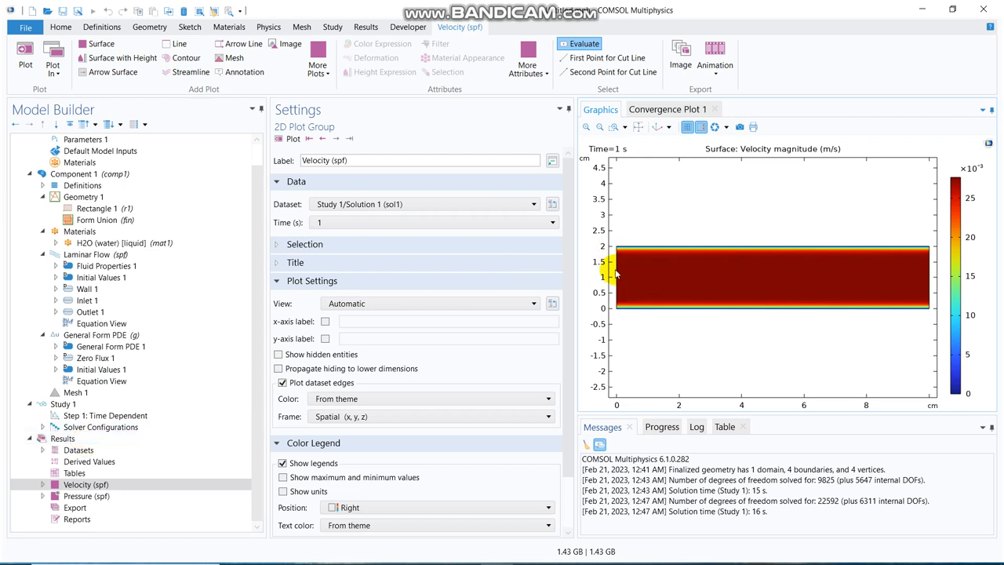
pyautogui.click(62, 439)
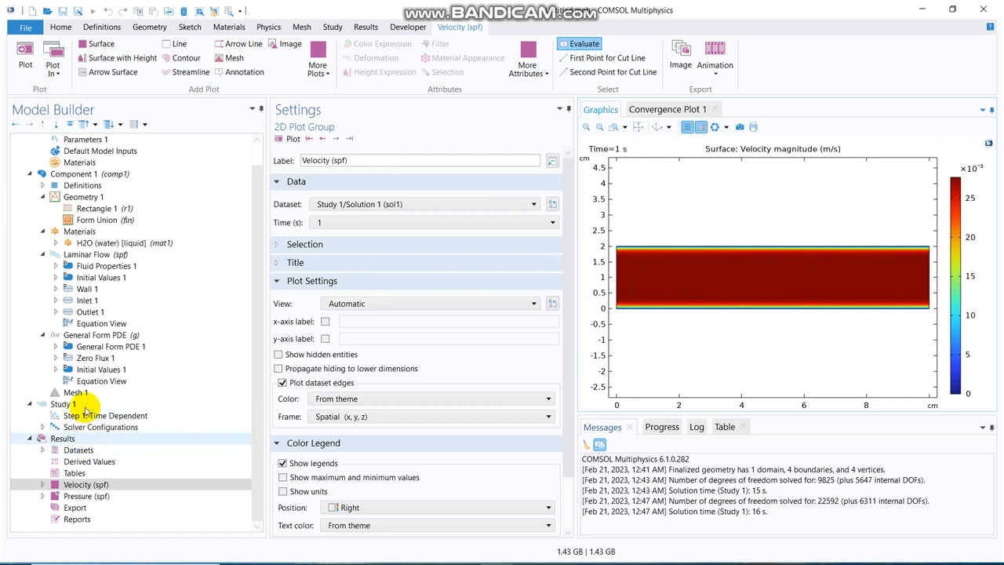
pyautogui.click(63, 437)
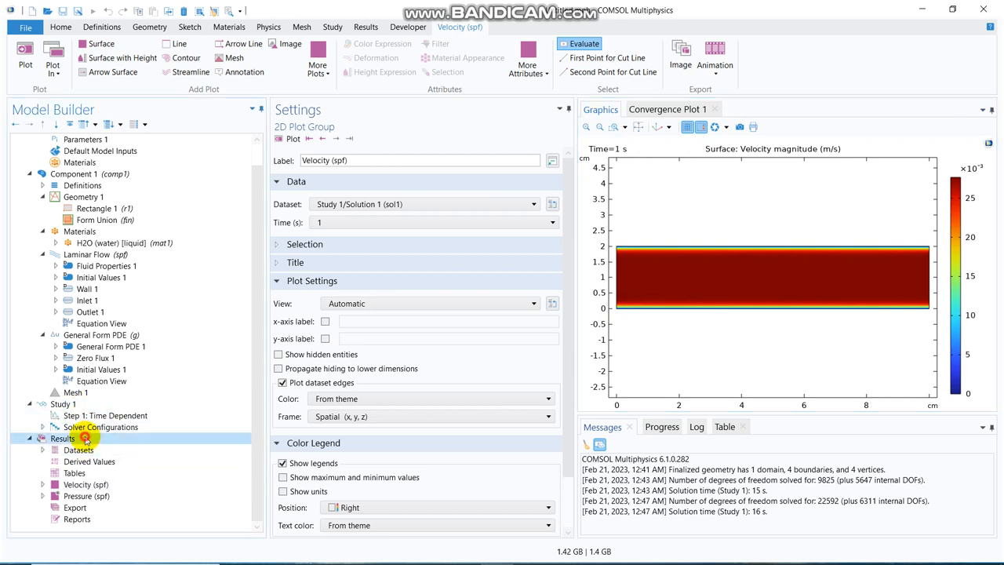
# - Add a Cut Line 2D dataset from (0,0) to (0,2) and plot it on the geometry
pyautogui.rightClick(78, 449)
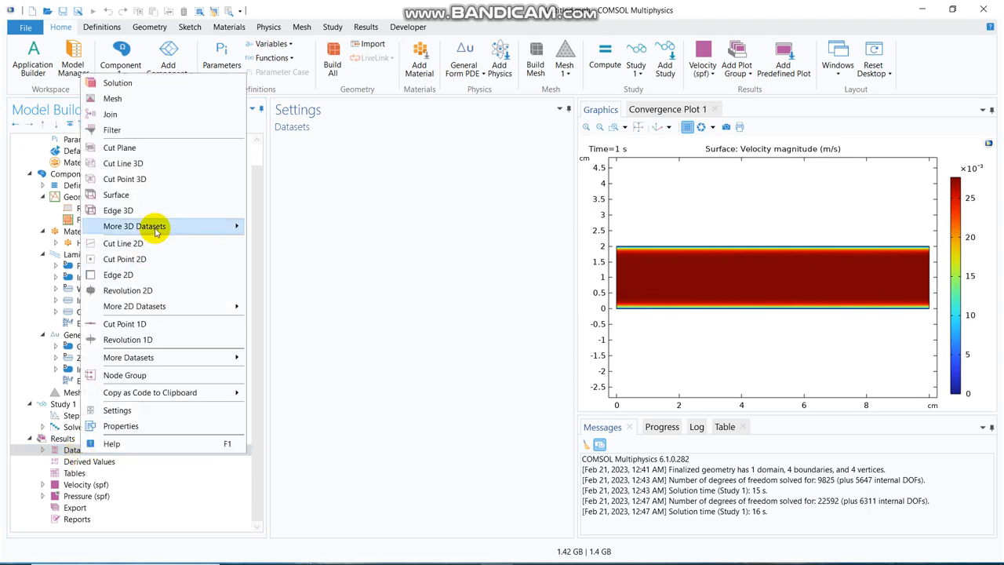
pyautogui.click(122, 243)
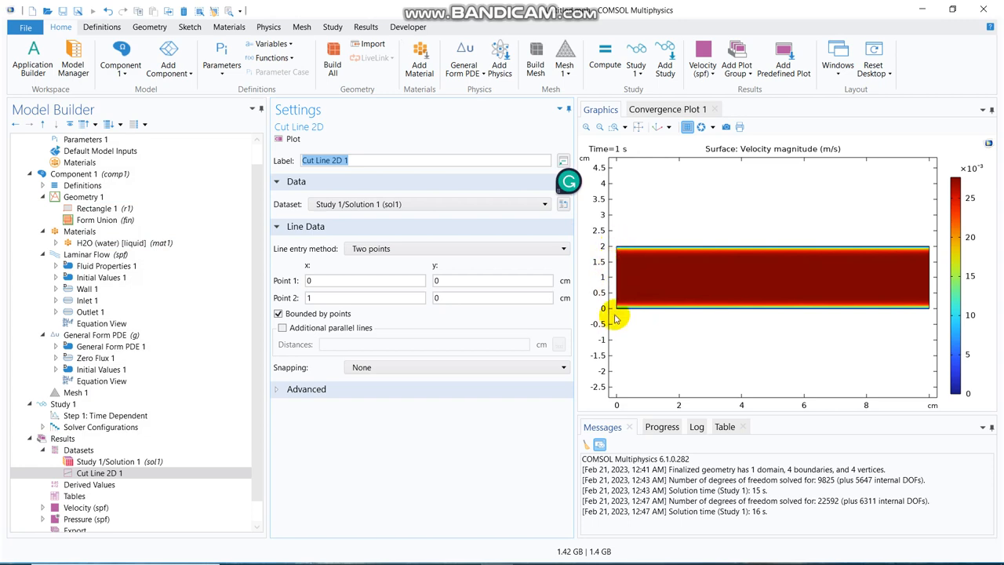
pyautogui.click(493, 298)
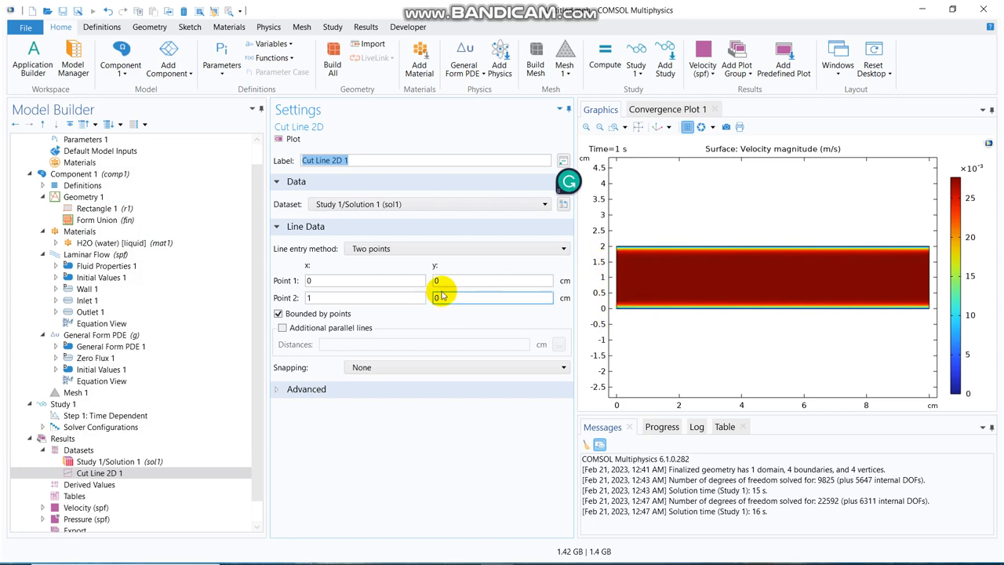
pyautogui.write('2')
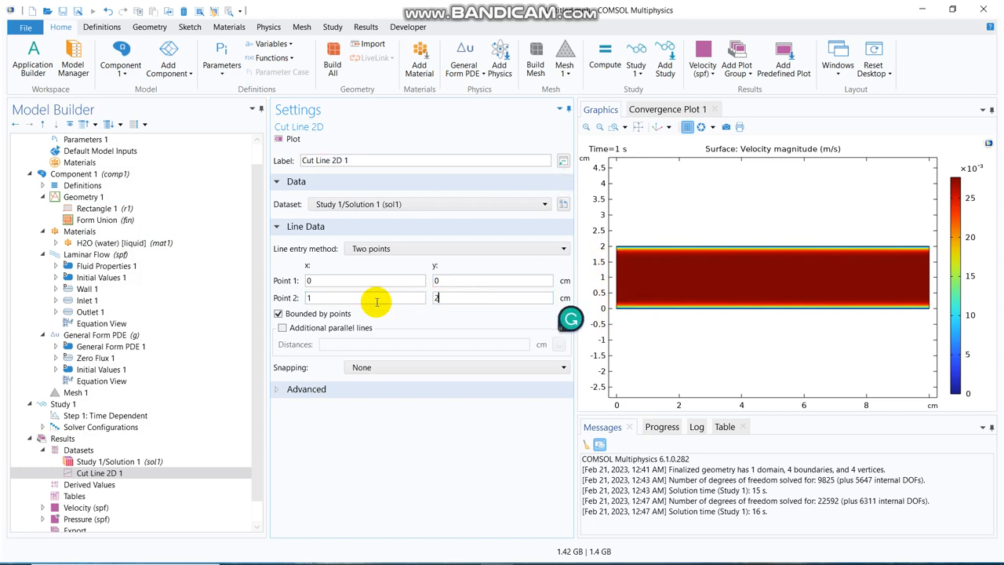
pyautogui.moveTo(715, 367)
pyautogui.write('0')
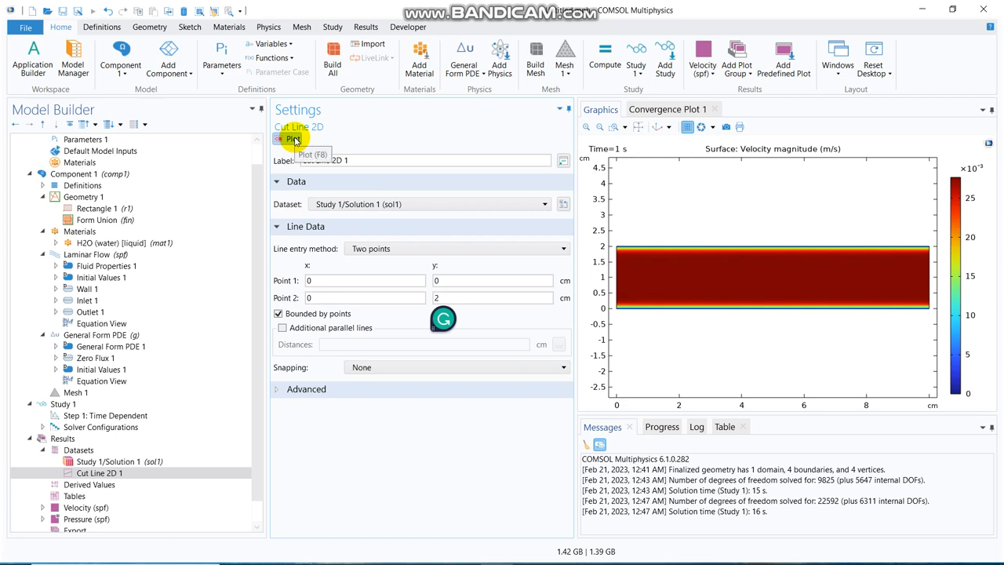
pyautogui.click(292, 138)
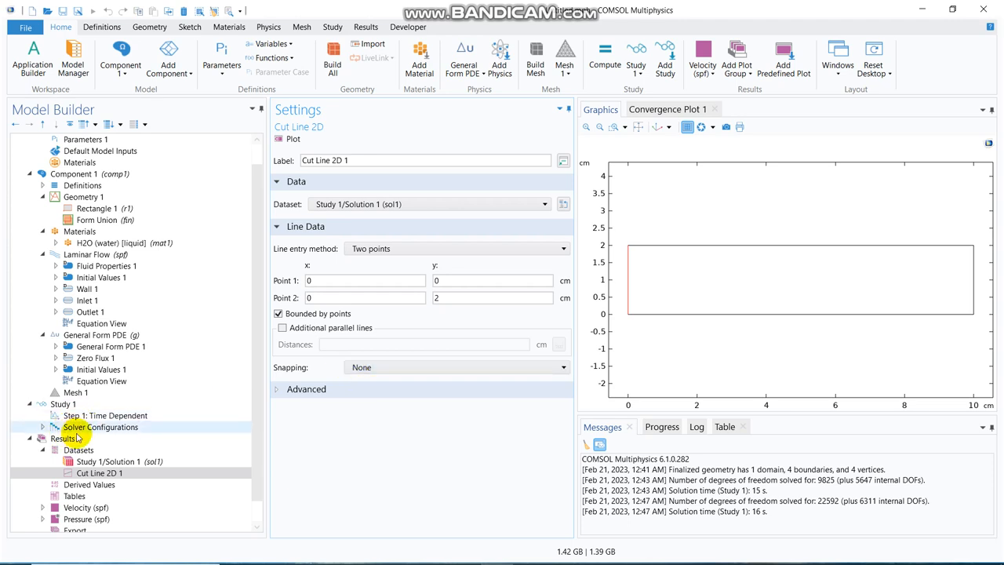
pyautogui.click(62, 437)
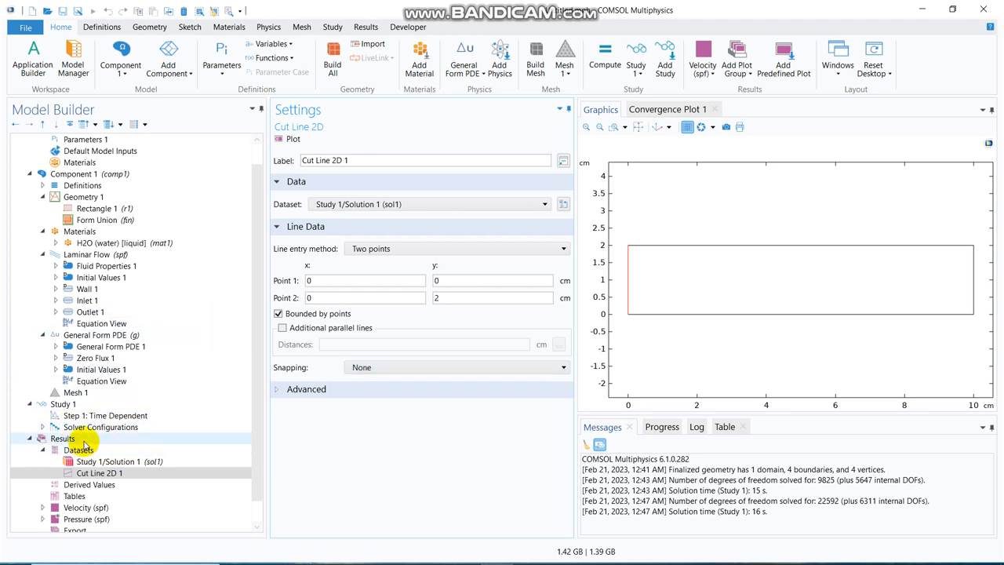
# - Add a 1D Plot Group under Results with Cut Line 2D 1 as its dataset
pyautogui.rightClick(62, 437)
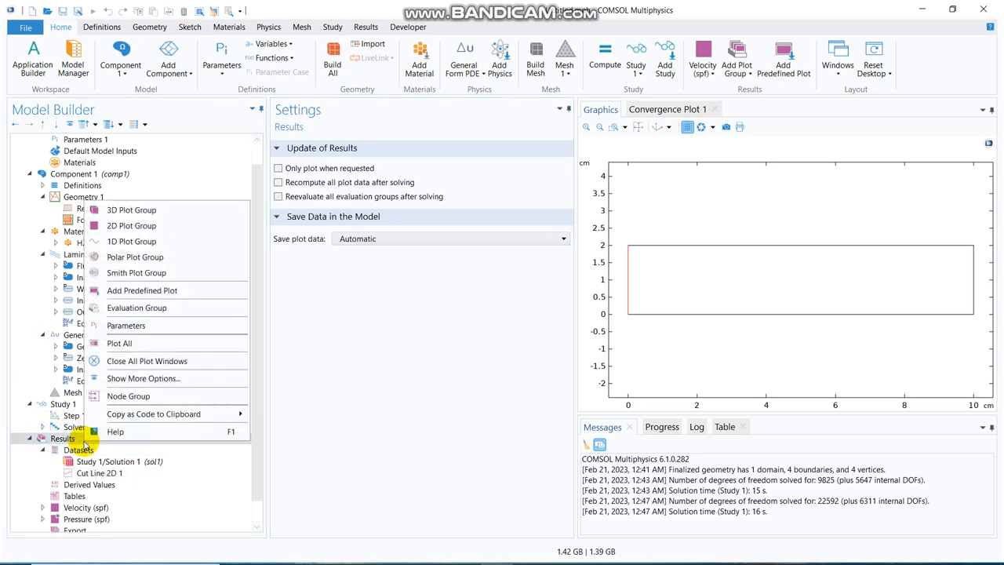
pyautogui.moveTo(132, 242)
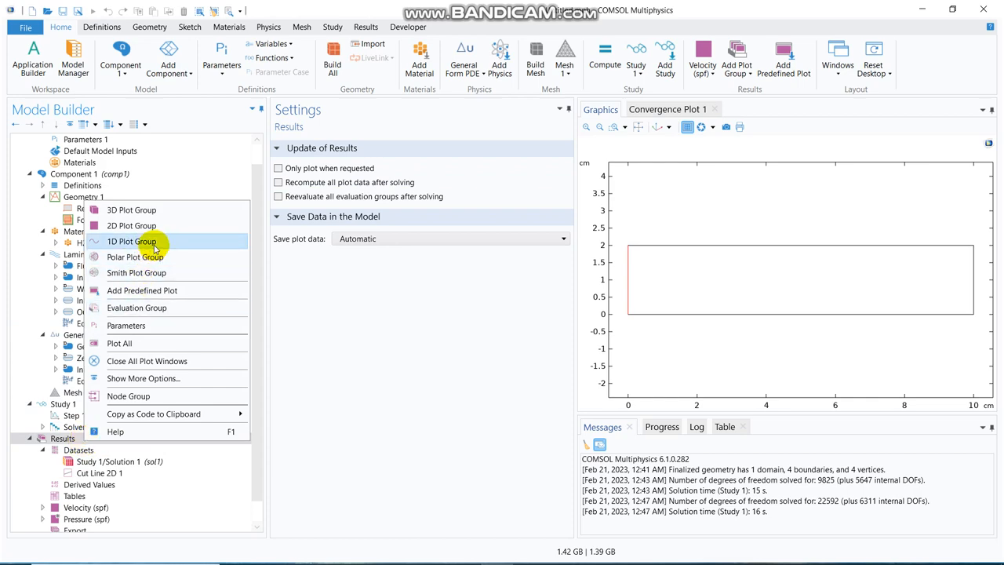
pyautogui.click(131, 241)
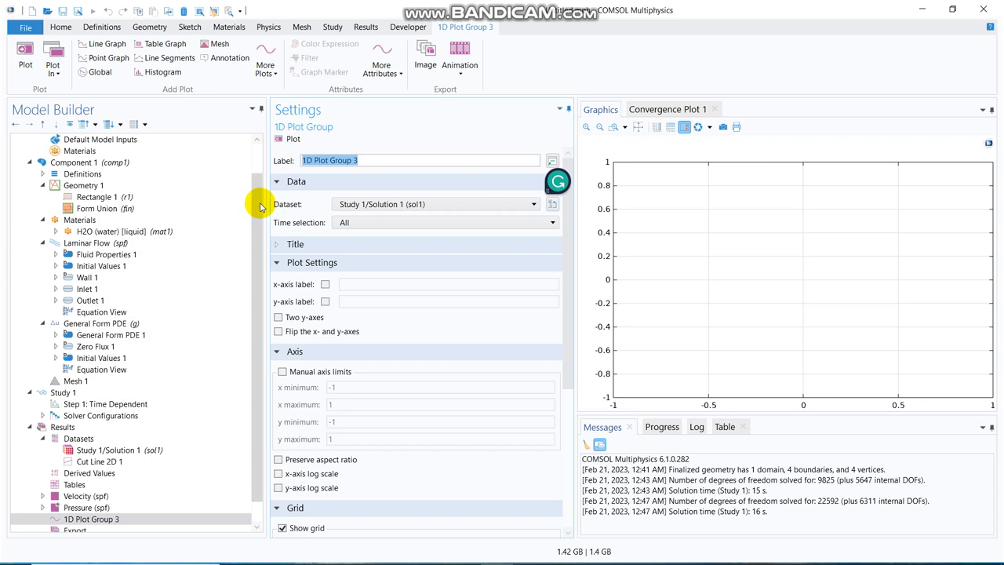
pyautogui.moveTo(259, 304)
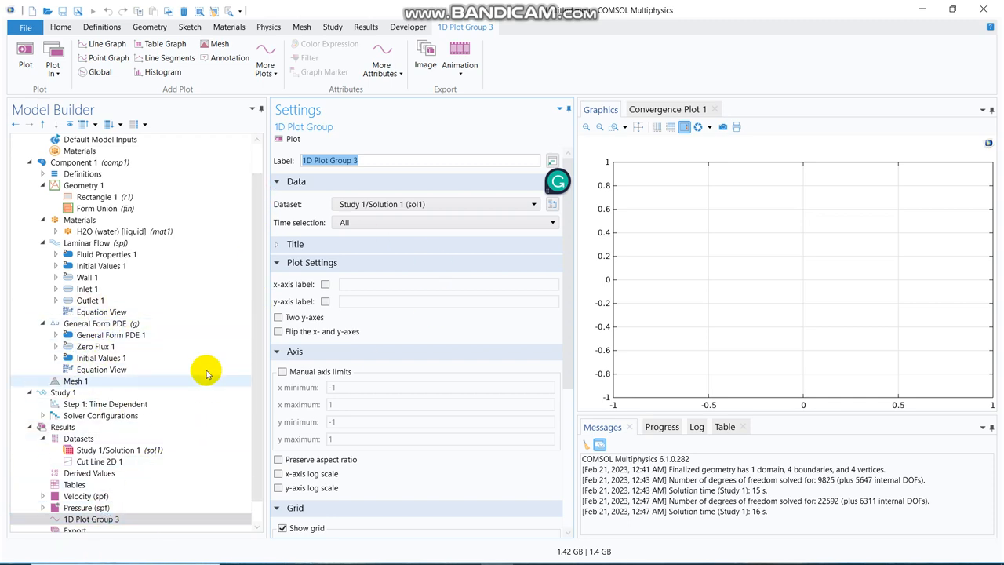
pyautogui.click(91, 518)
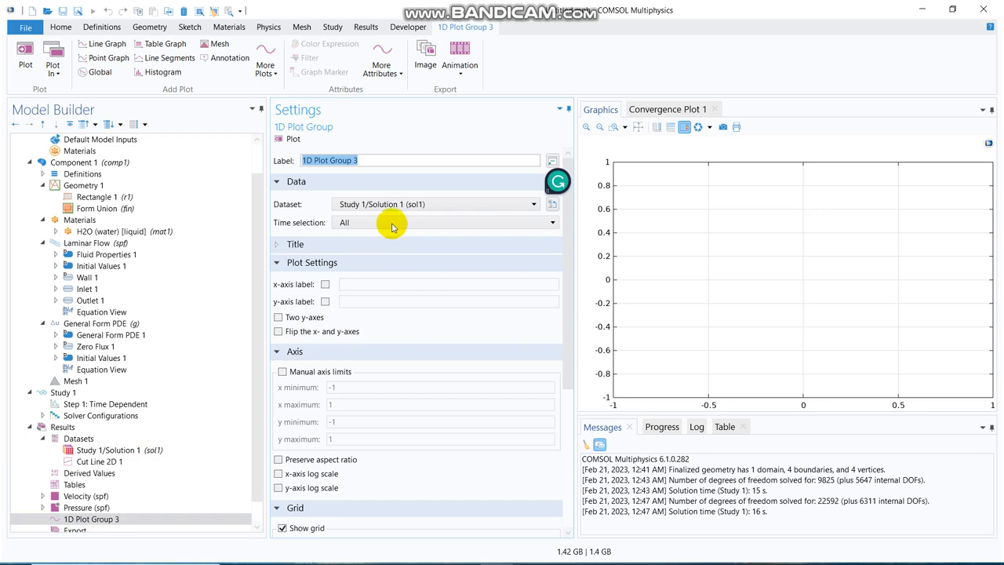
pyautogui.click(436, 204)
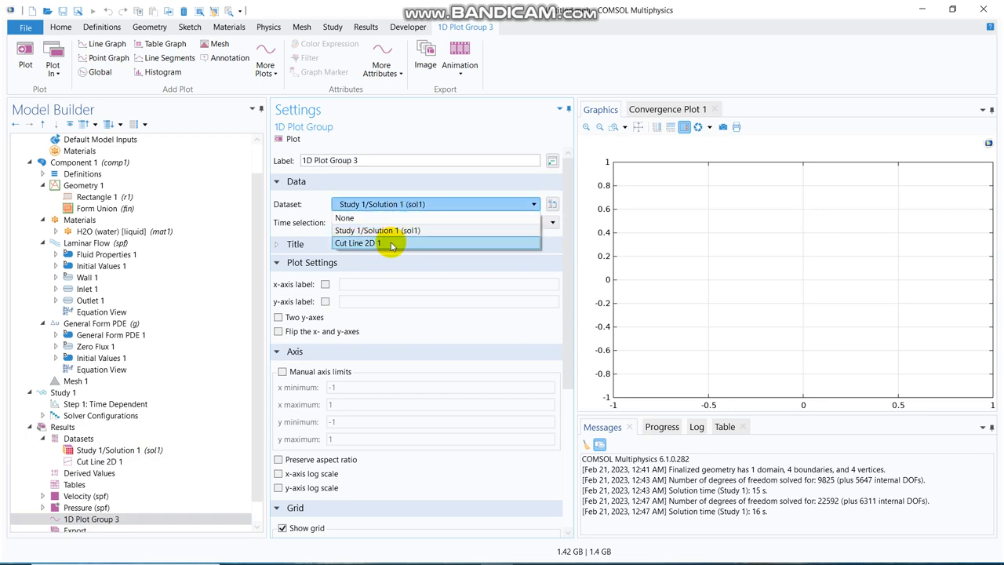
pyautogui.click(358, 242)
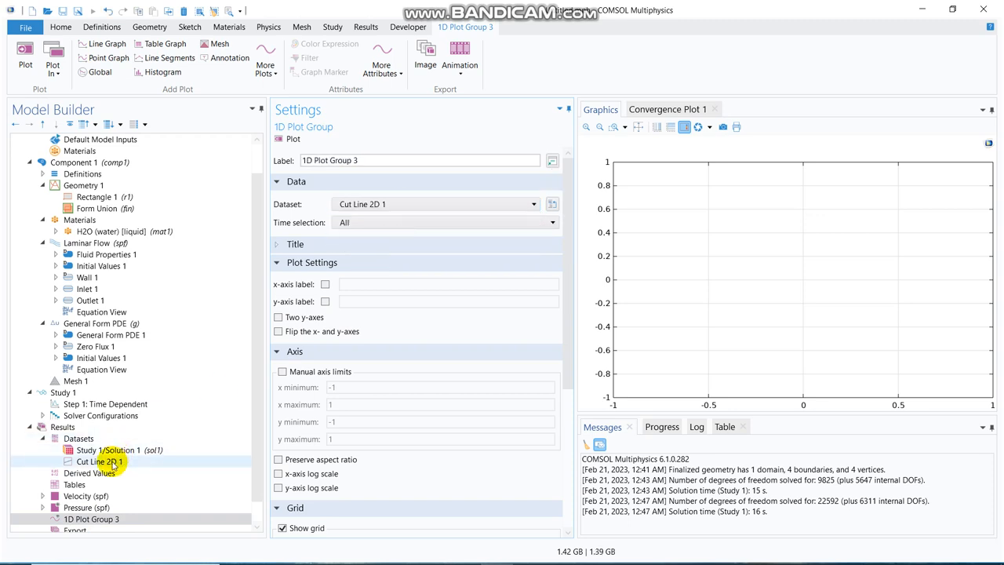
# - Review the Cut Line 2D 1 settings and return to 1D Plot Group 3
pyautogui.click(99, 461)
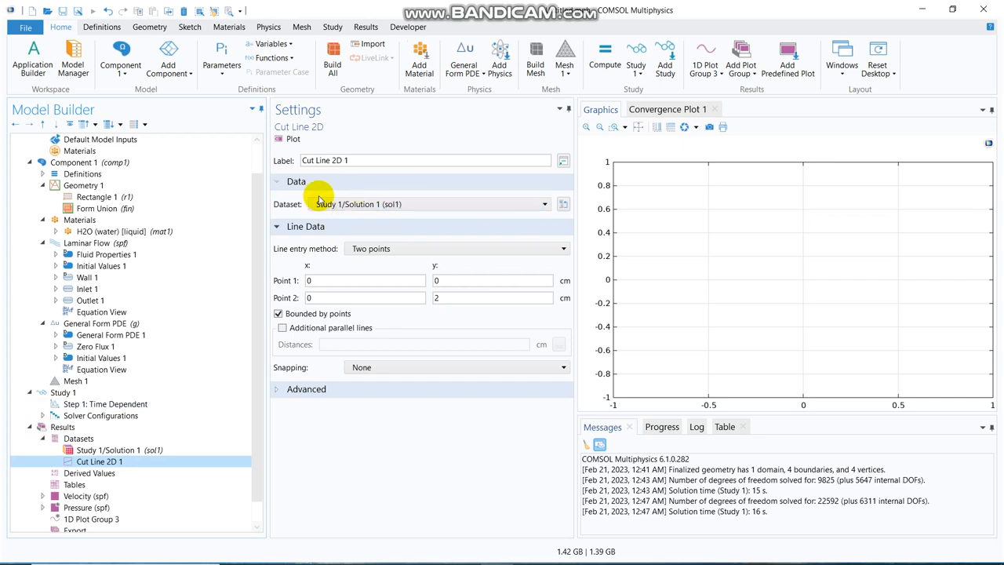
pyautogui.moveTo(414, 190)
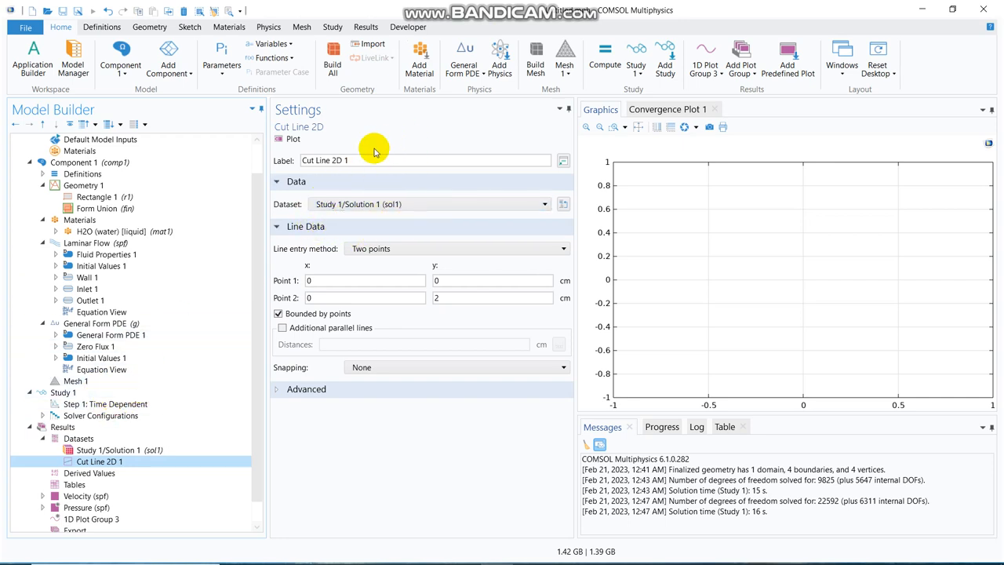
pyautogui.moveTo(377, 241)
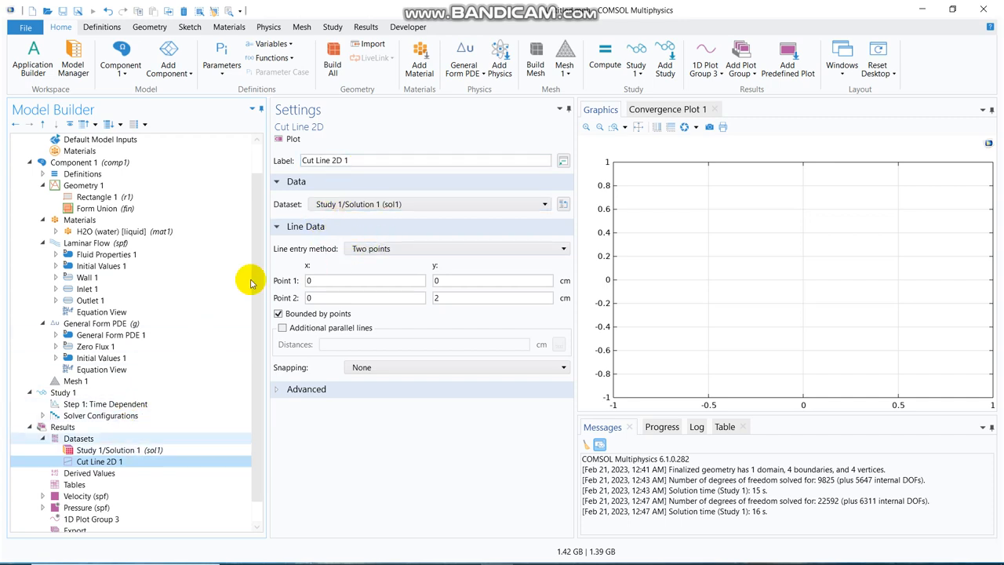
pyautogui.click(101, 461)
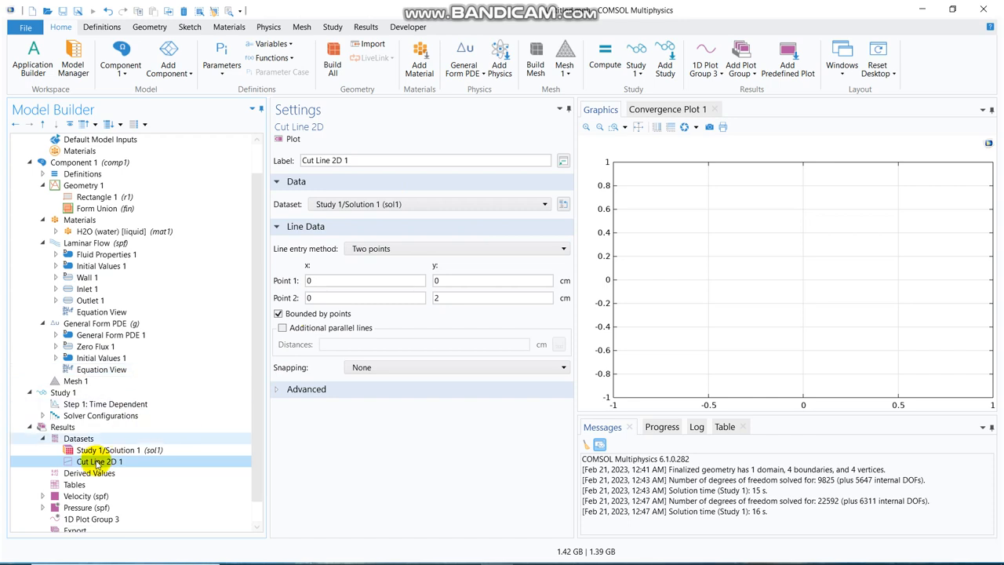
pyautogui.moveTo(258, 320)
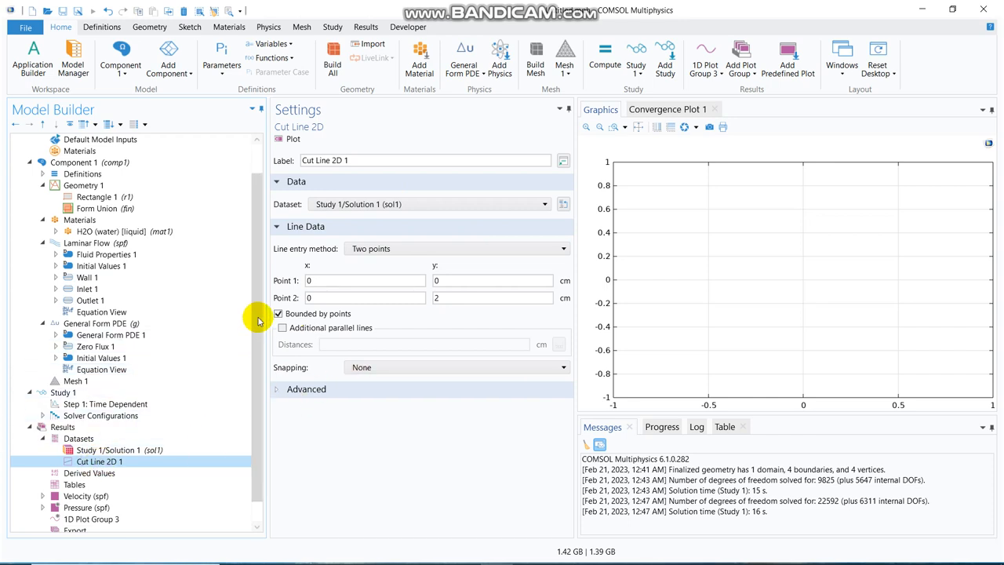
pyautogui.click(91, 496)
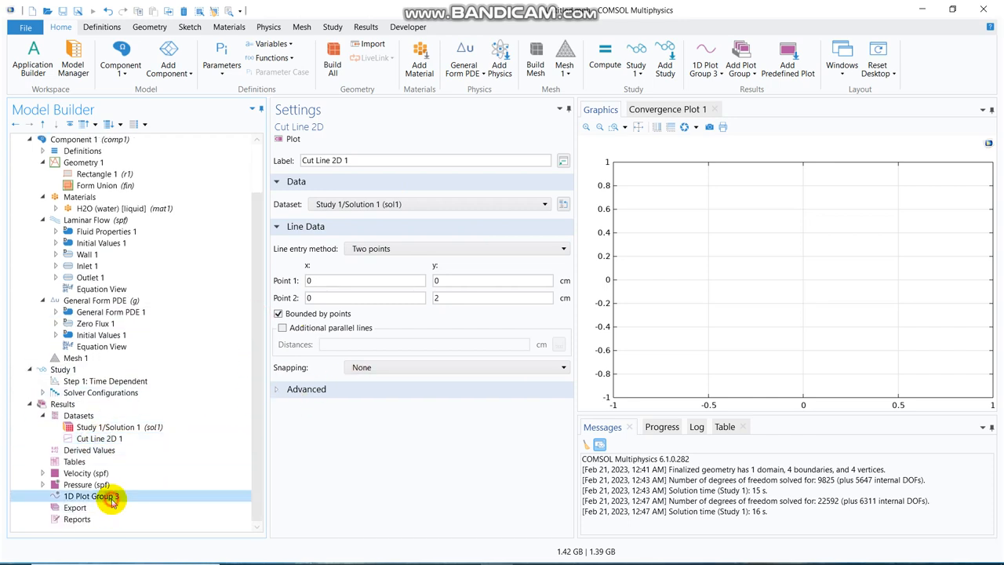
pyautogui.click(94, 495)
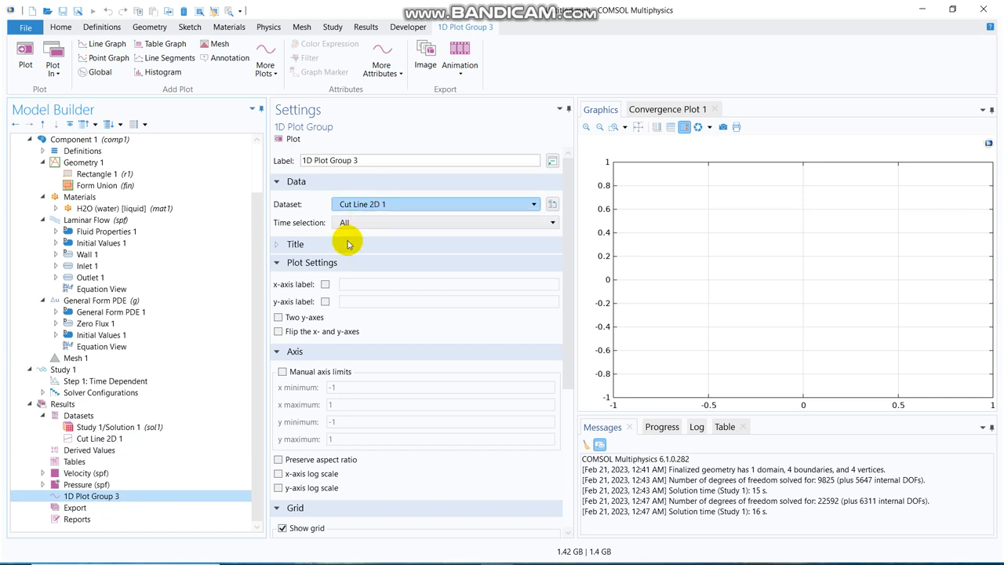
pyautogui.moveTo(395, 204)
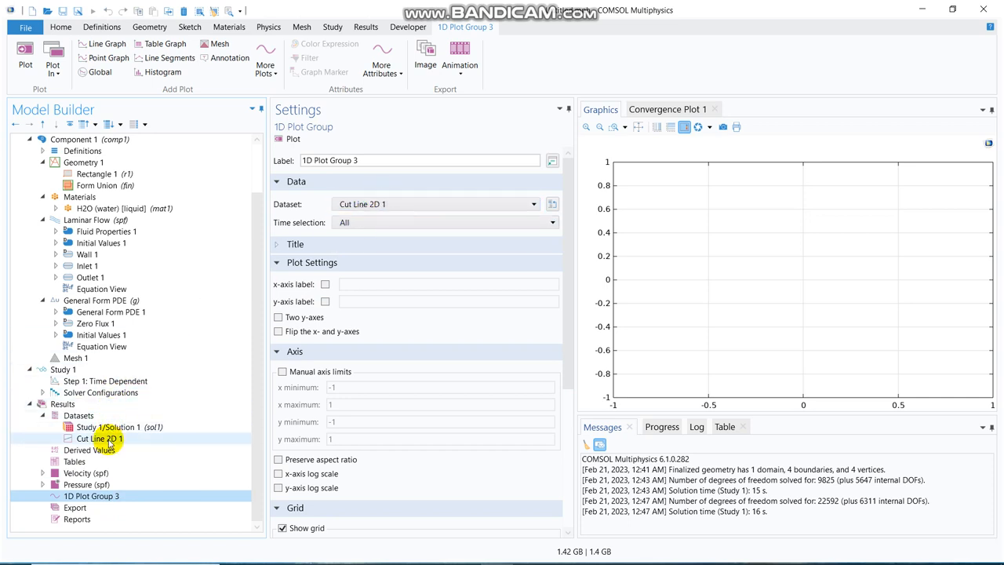
pyautogui.click(91, 496)
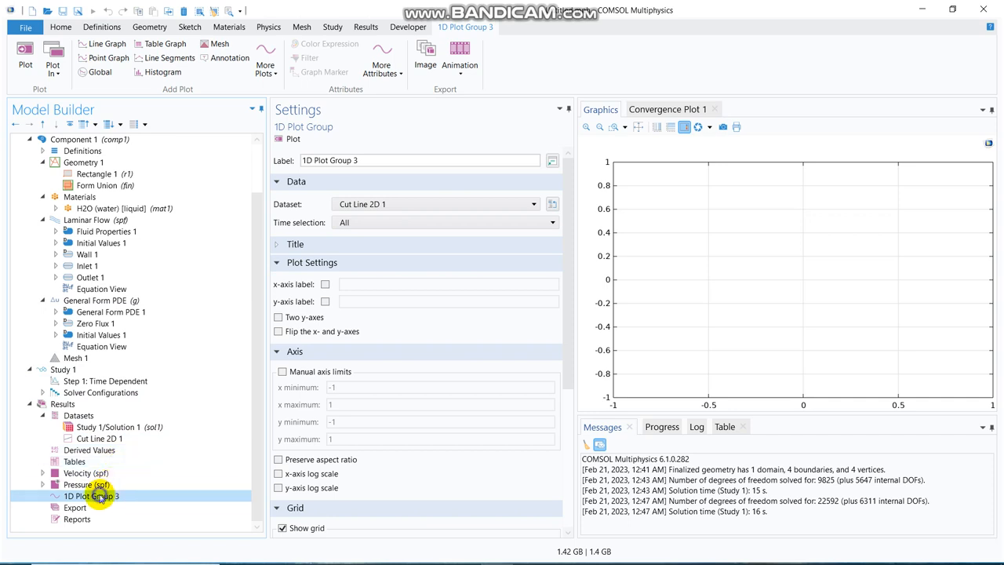
# - Add a Line Graph to 1D Plot Group 3 with y-axis expression u2
pyautogui.rightClick(91, 496)
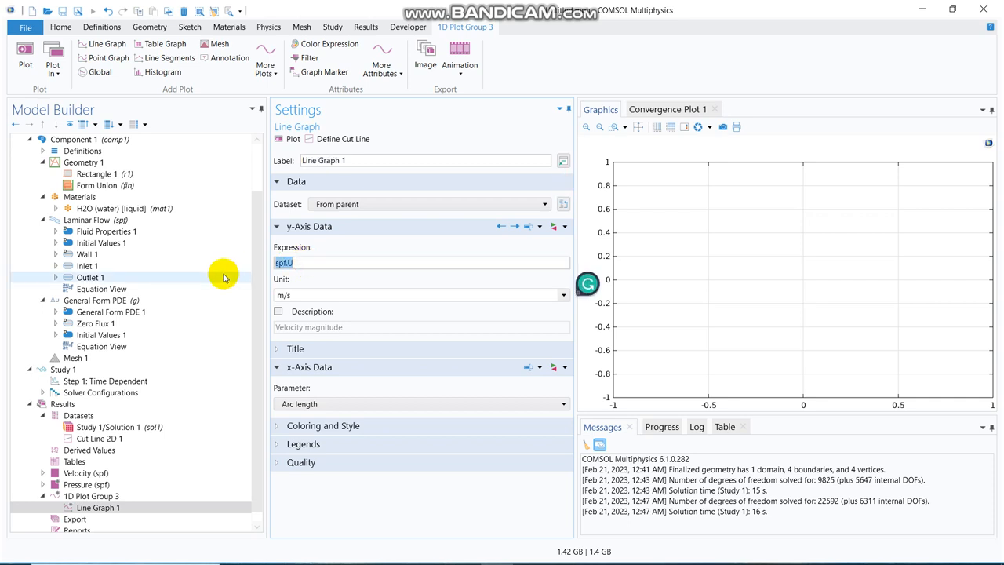
pyautogui.write('u2')
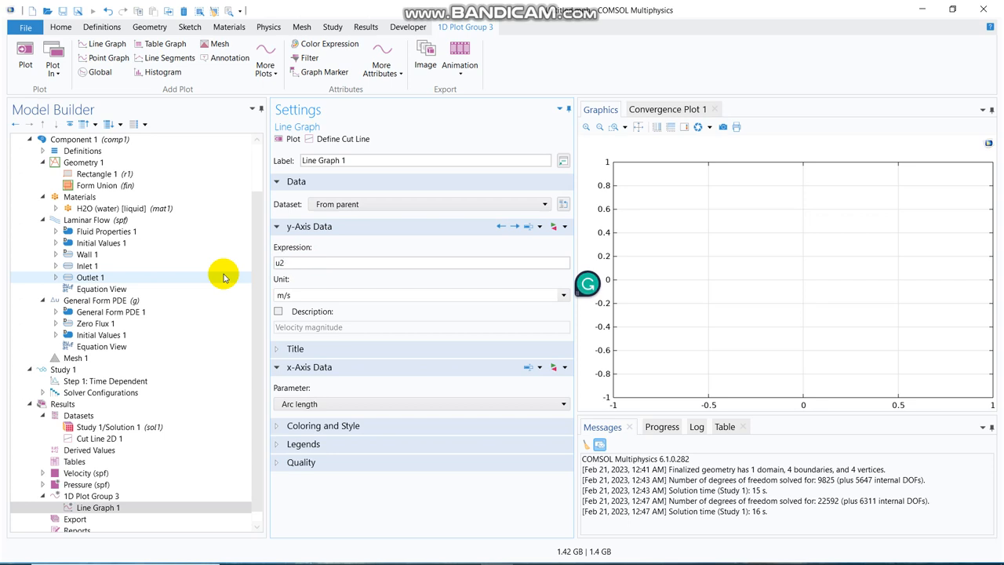